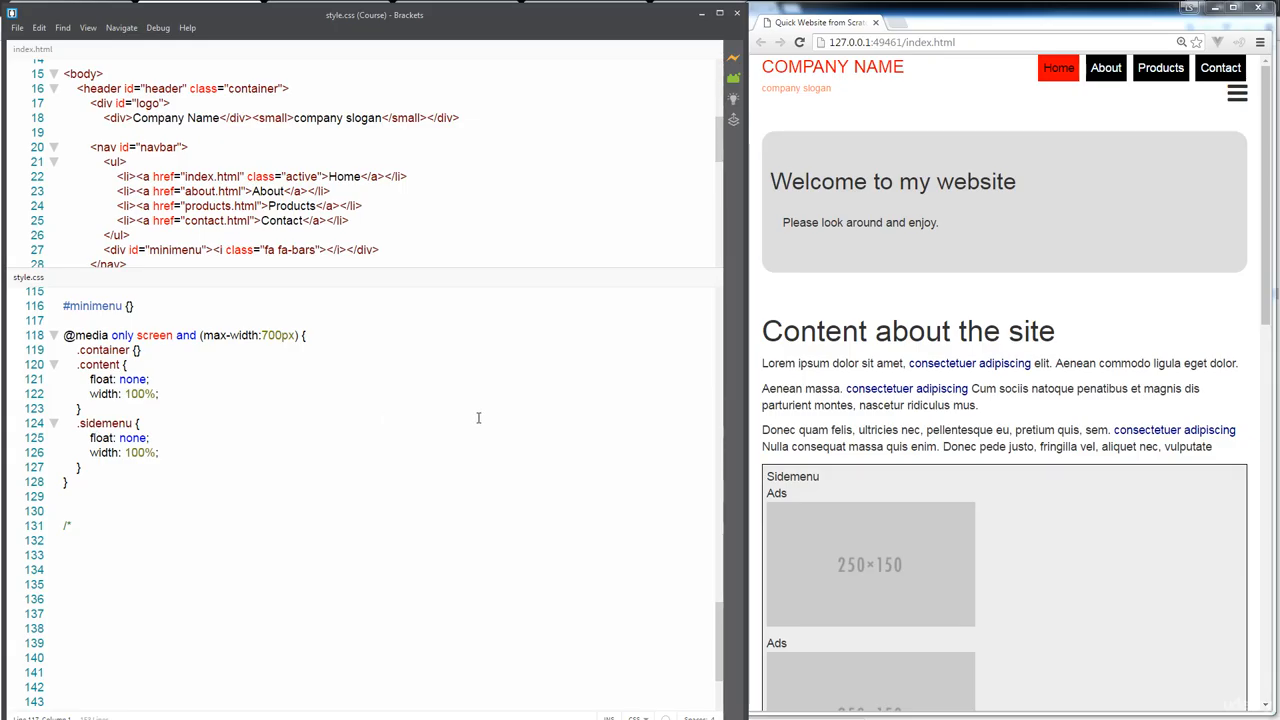
pyautogui.moveTo(74, 148)
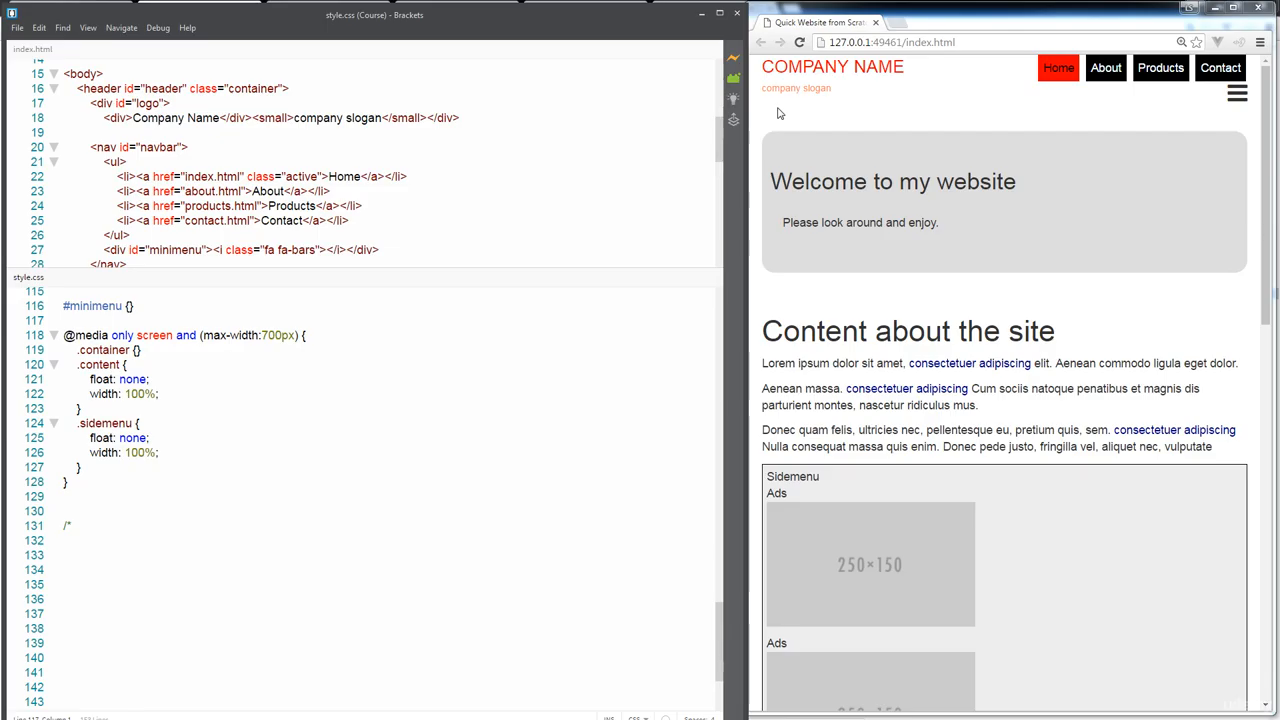
pyautogui.moveTo(850, 308)
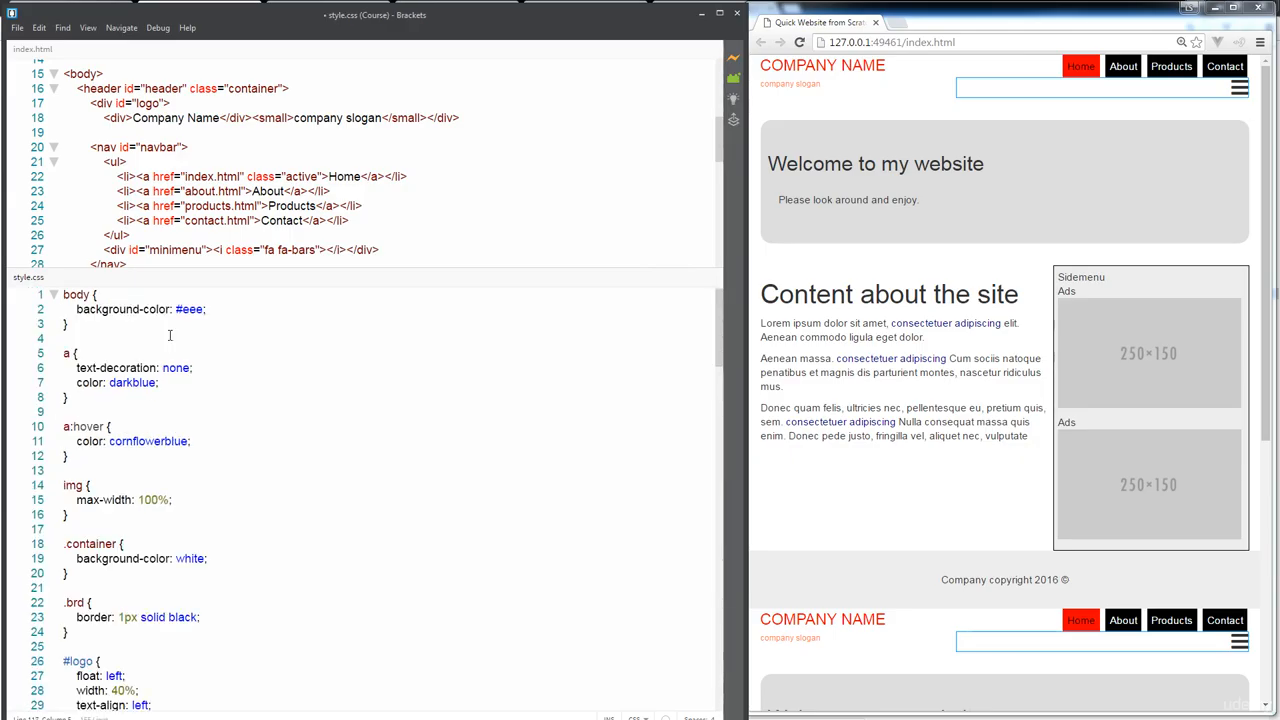
# - Add a #minimenu rule inside the 700px media query with display: block replacing none
pyautogui.scroll(-3)
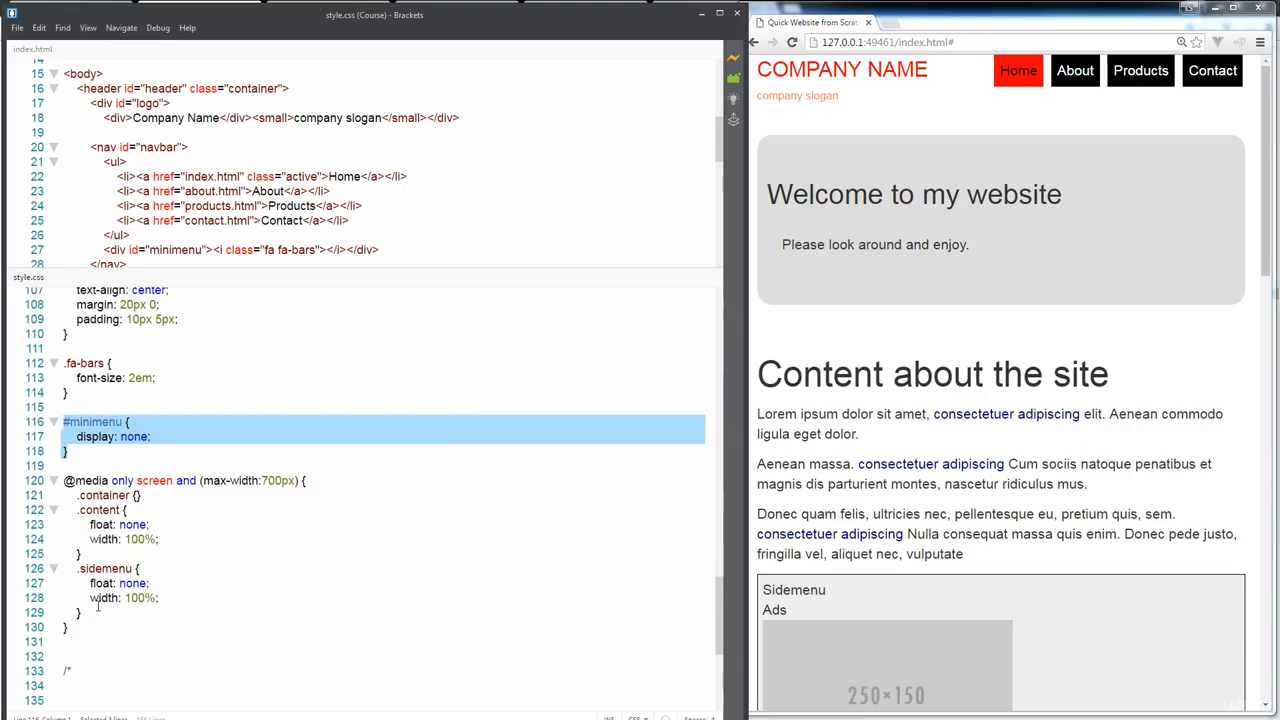
pyautogui.write('#minimenu {')
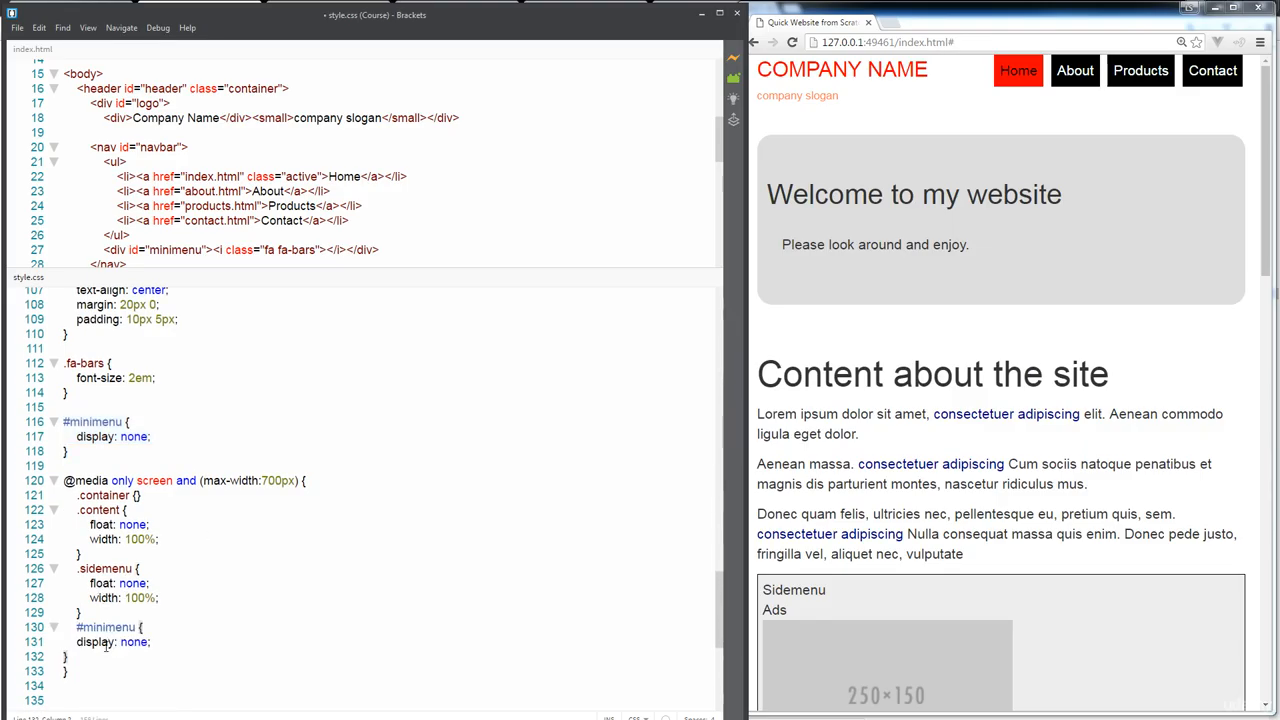
pyautogui.doubleClick(134, 640)
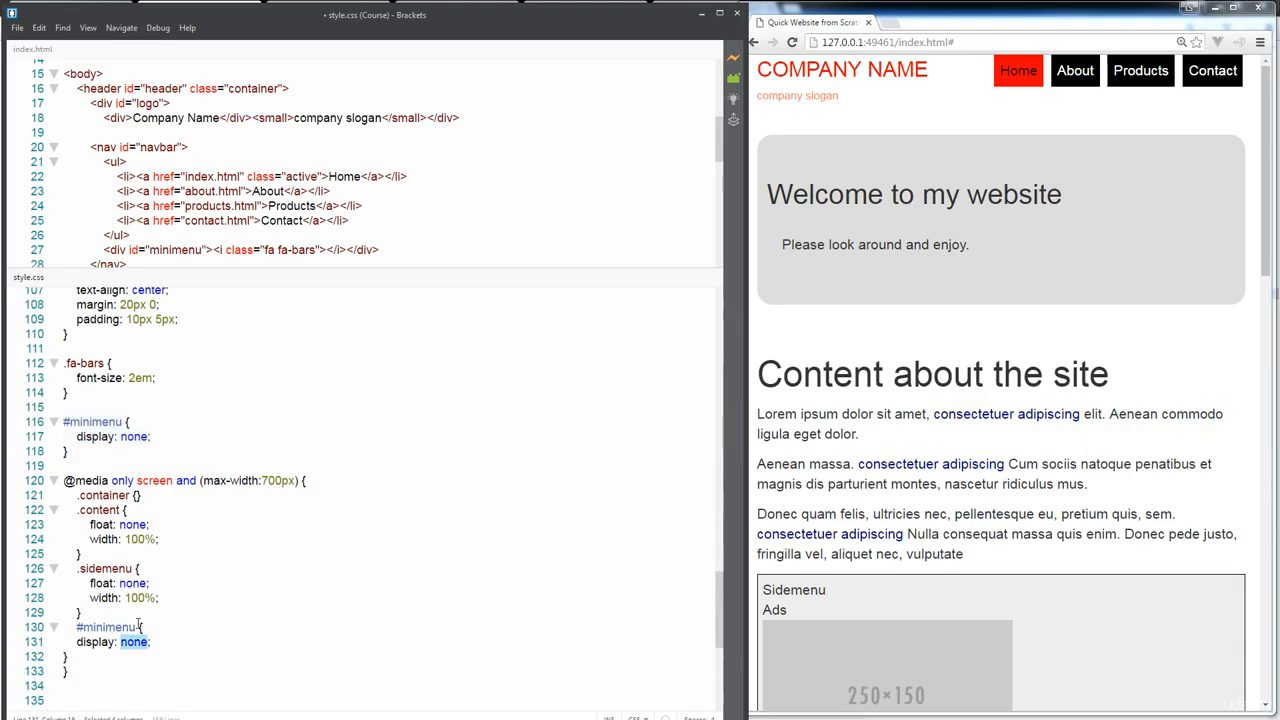
pyautogui.write('block')
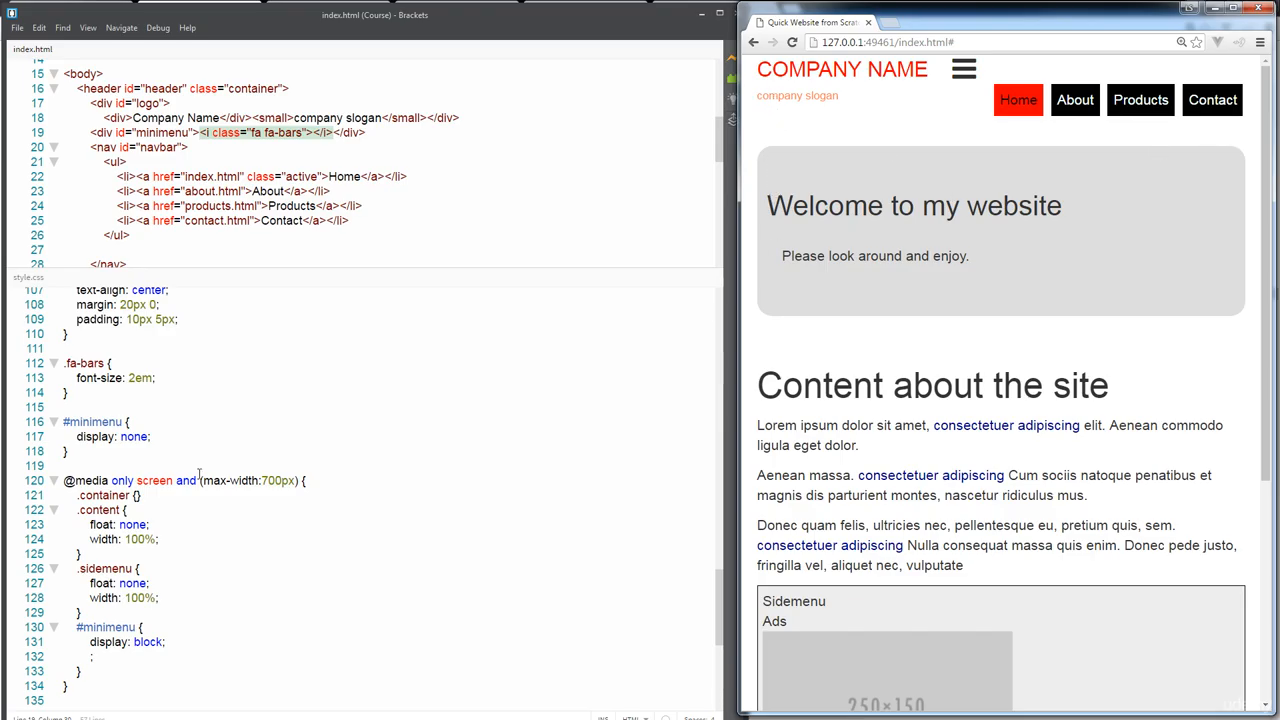
pyautogui.moveTo(188, 552)
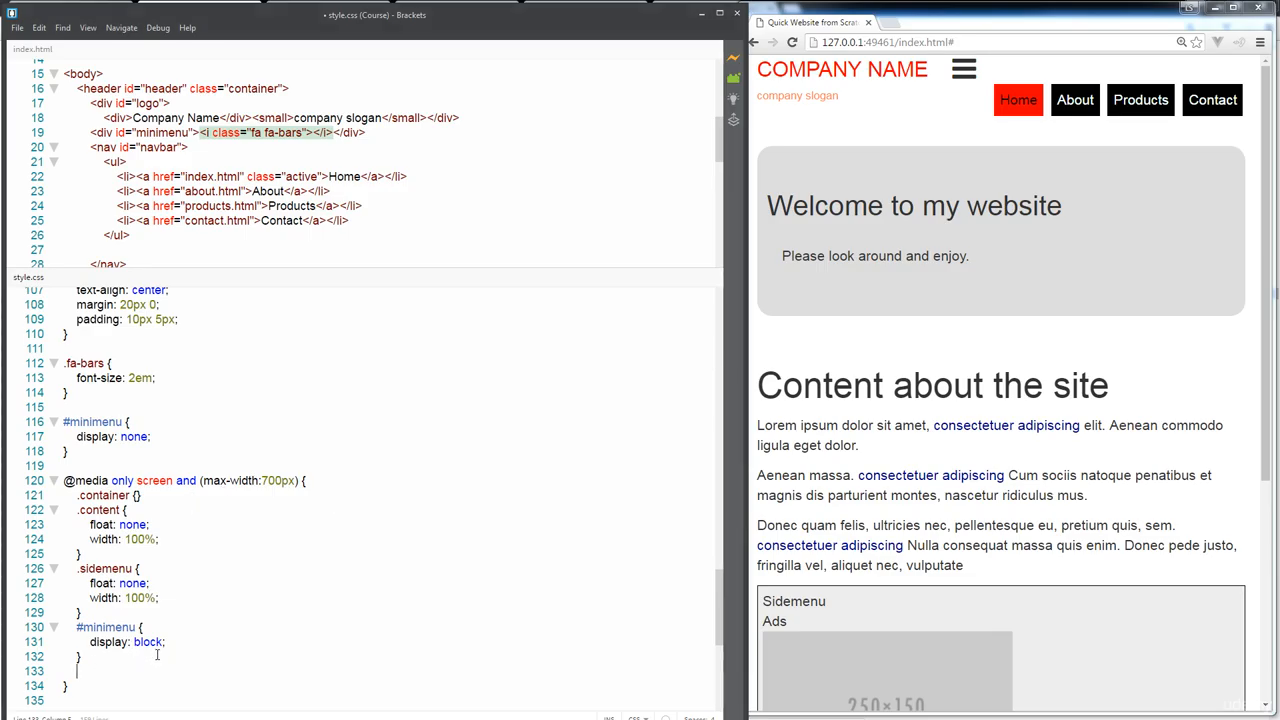
# - Add a #navbar rule in the media query with float: none, width: 100% and clear: both
pyautogui.write('#navbar {')
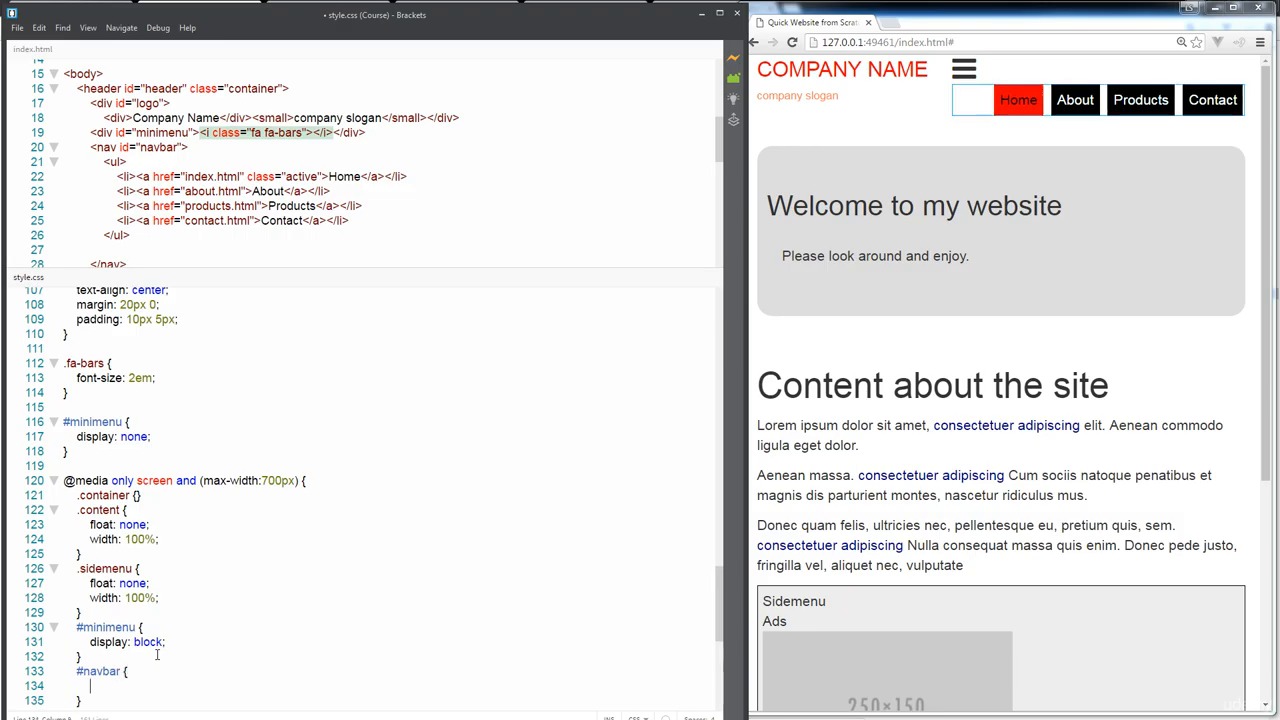
pyautogui.write('float:none')
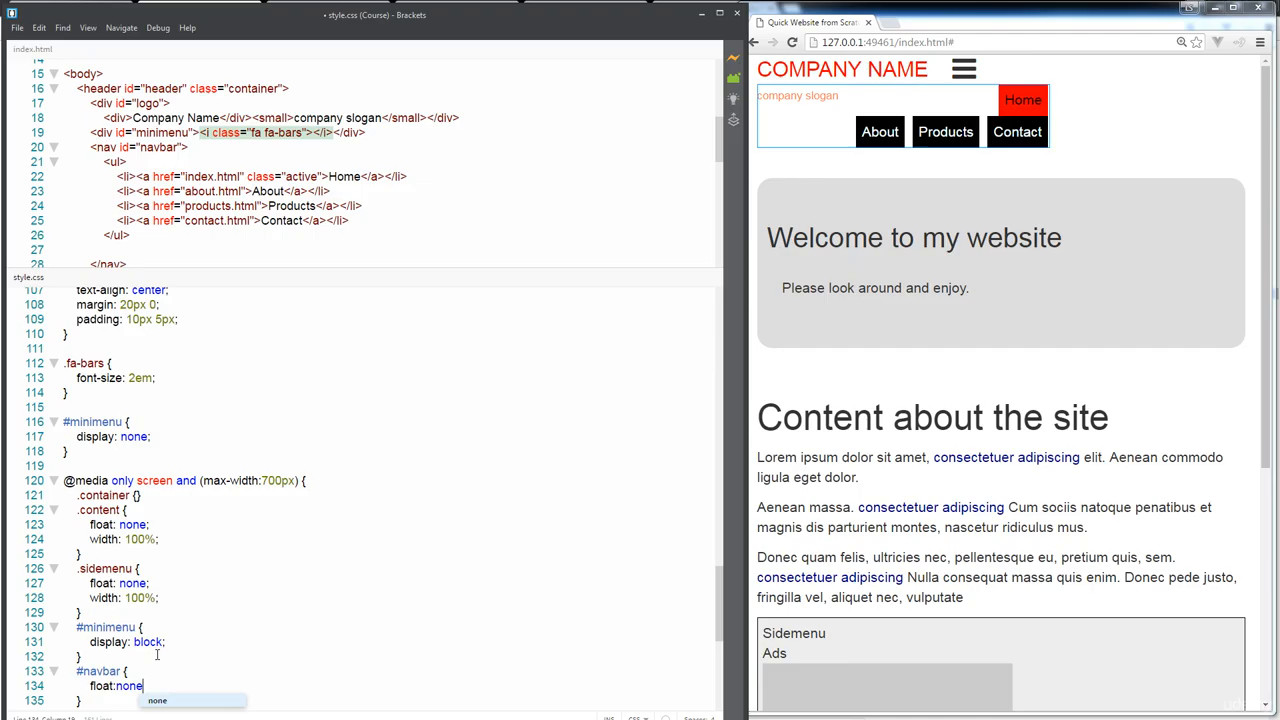
pyautogui.write('width')
pyautogui.write('clear:')
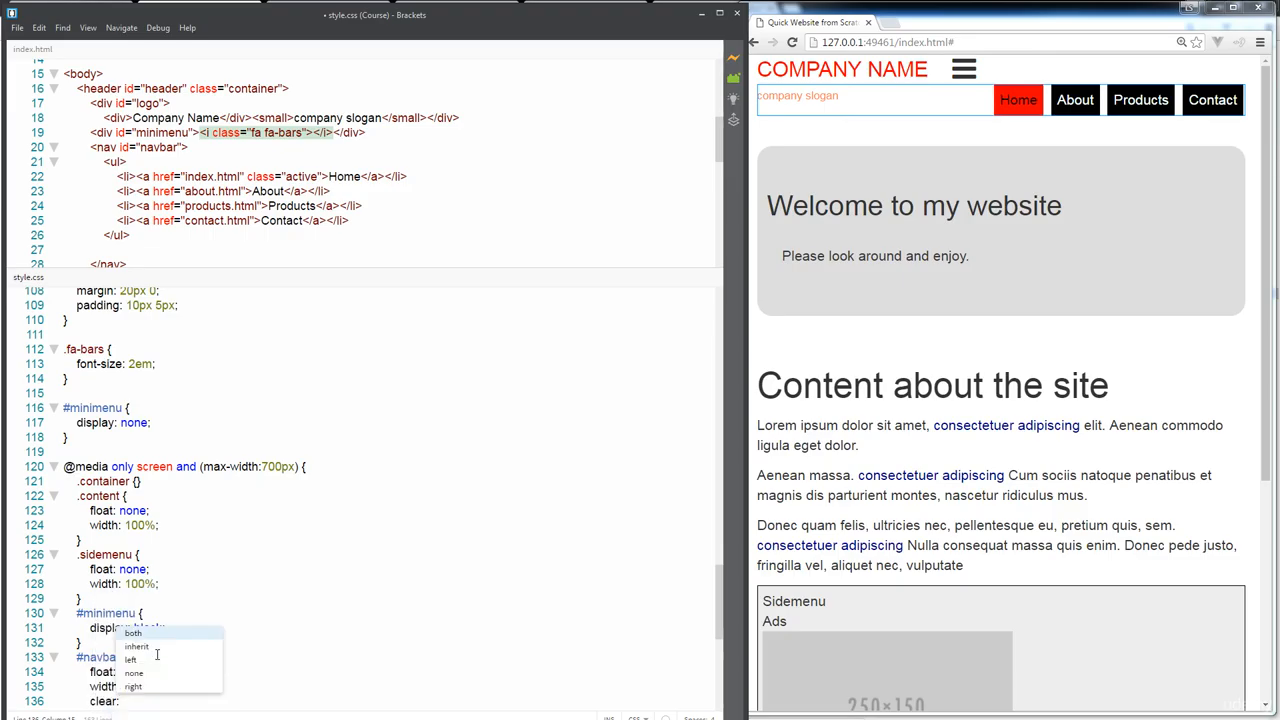
pyautogui.click(132, 632)
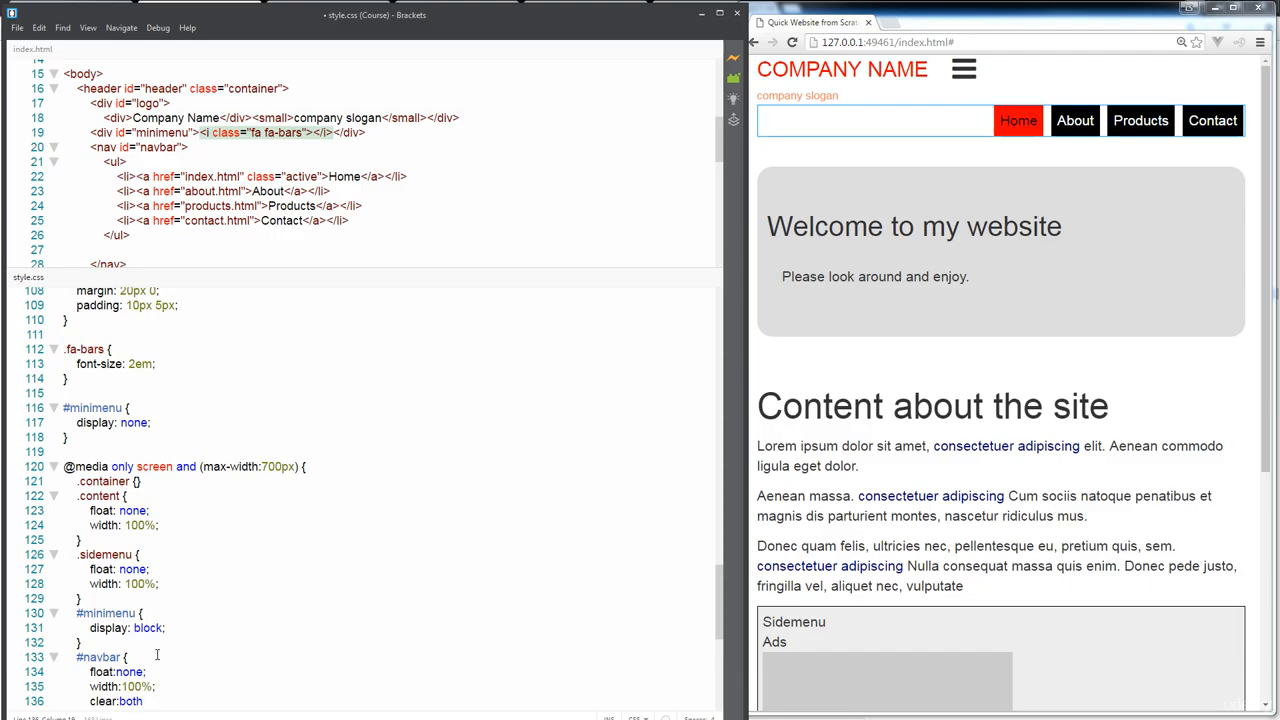
pyautogui.write(';')
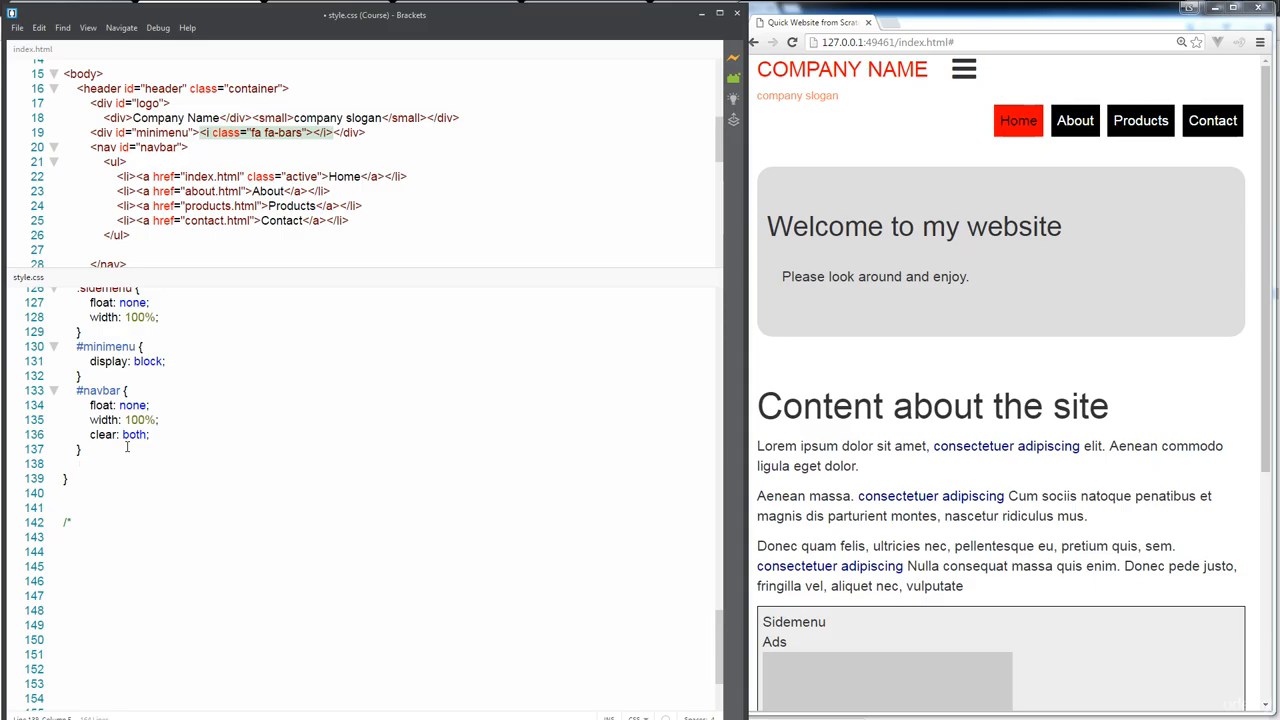
# - Add a #navbar li rule with display: block, margin: 0 and text-align: left
pyautogui.write('#navbar li {')
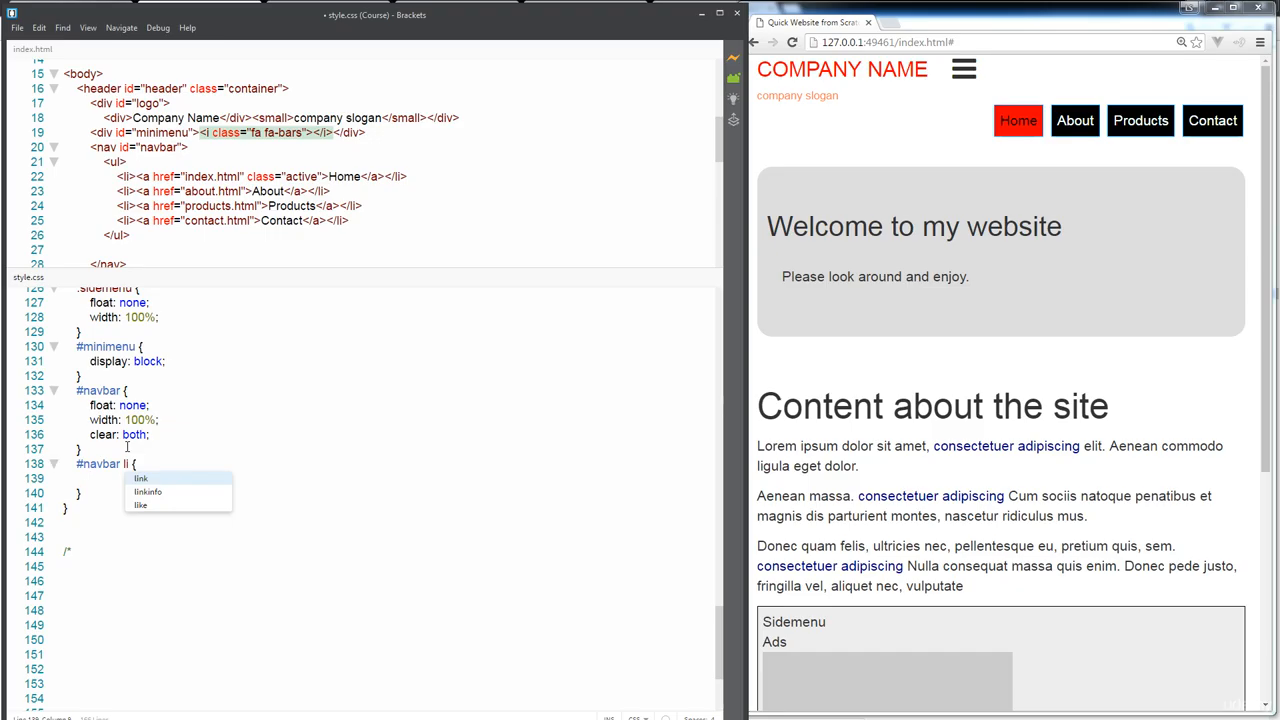
pyautogui.write('dispaly:')
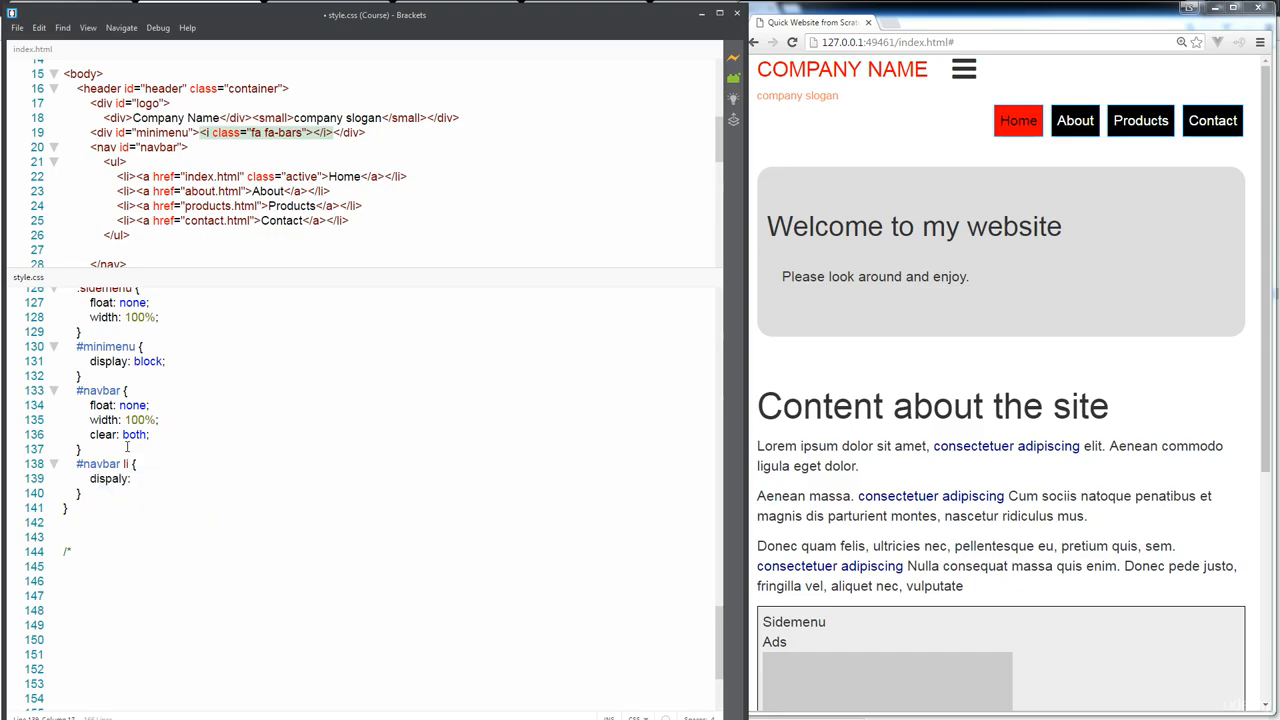
pyautogui.write('display:')
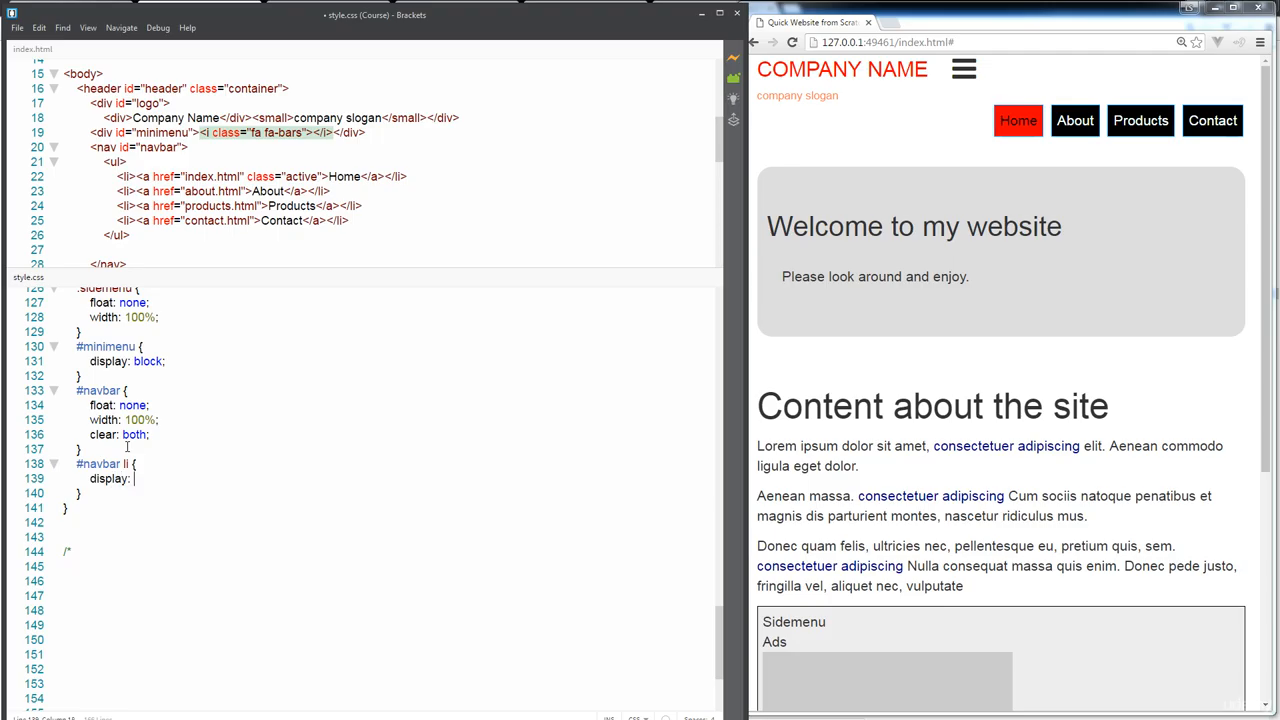
pyautogui.write('block;')
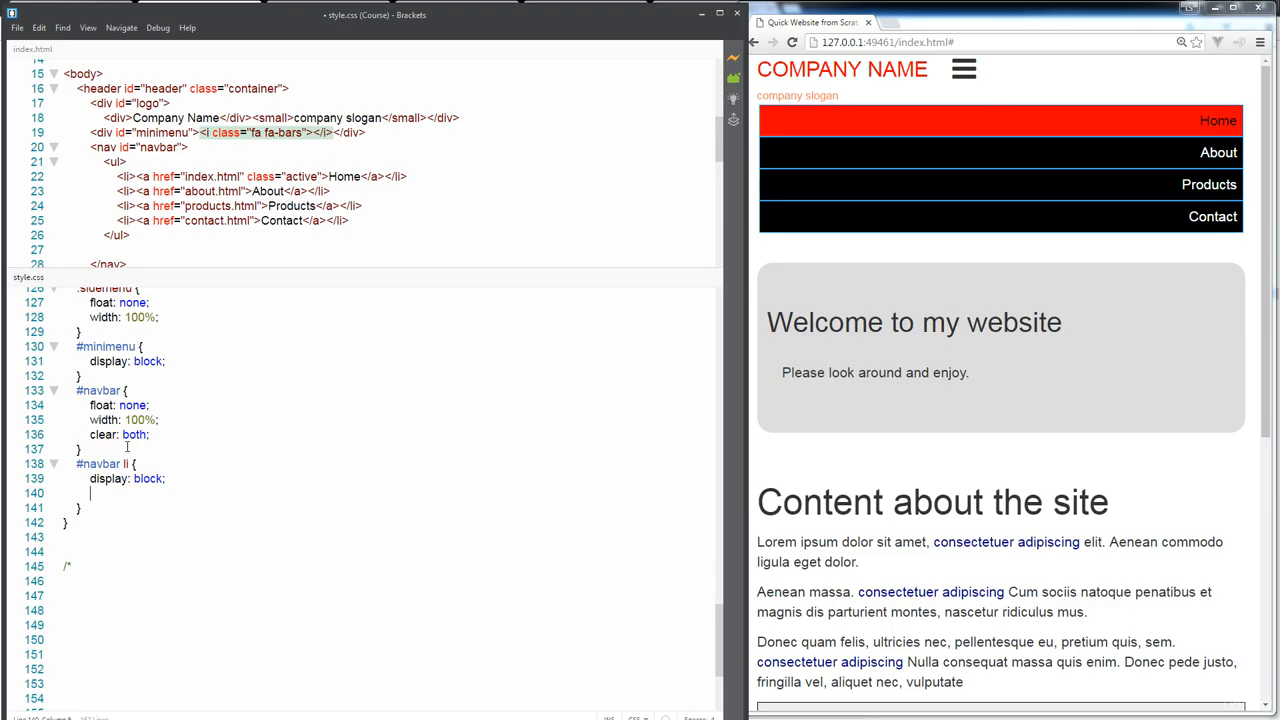
pyautogui.write('margin:0;')
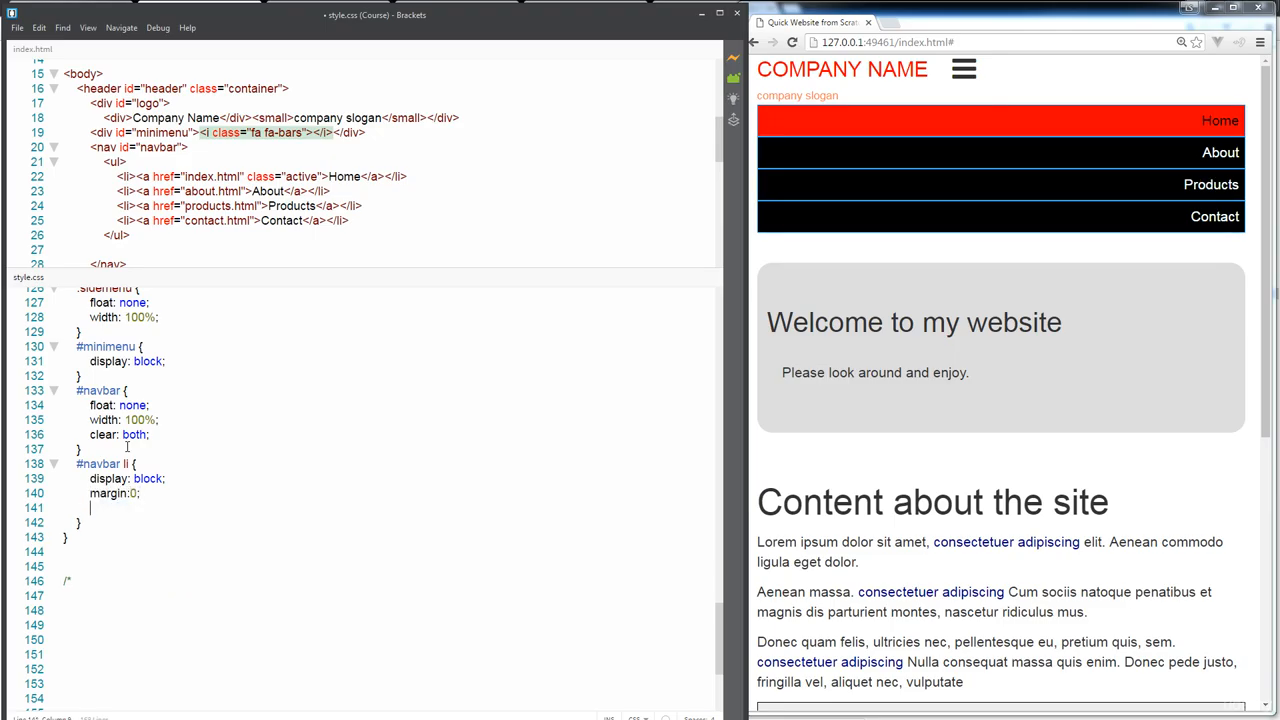
pyautogui.write('text-align')
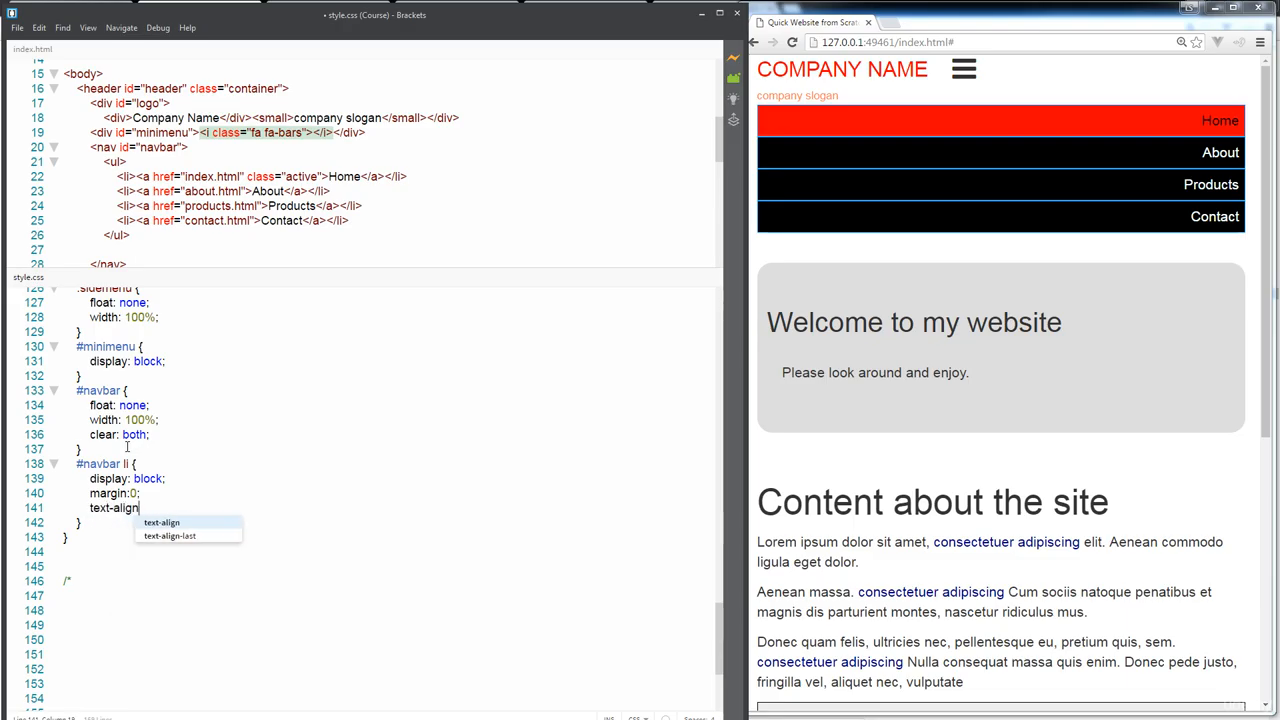
pyautogui.write('left;')
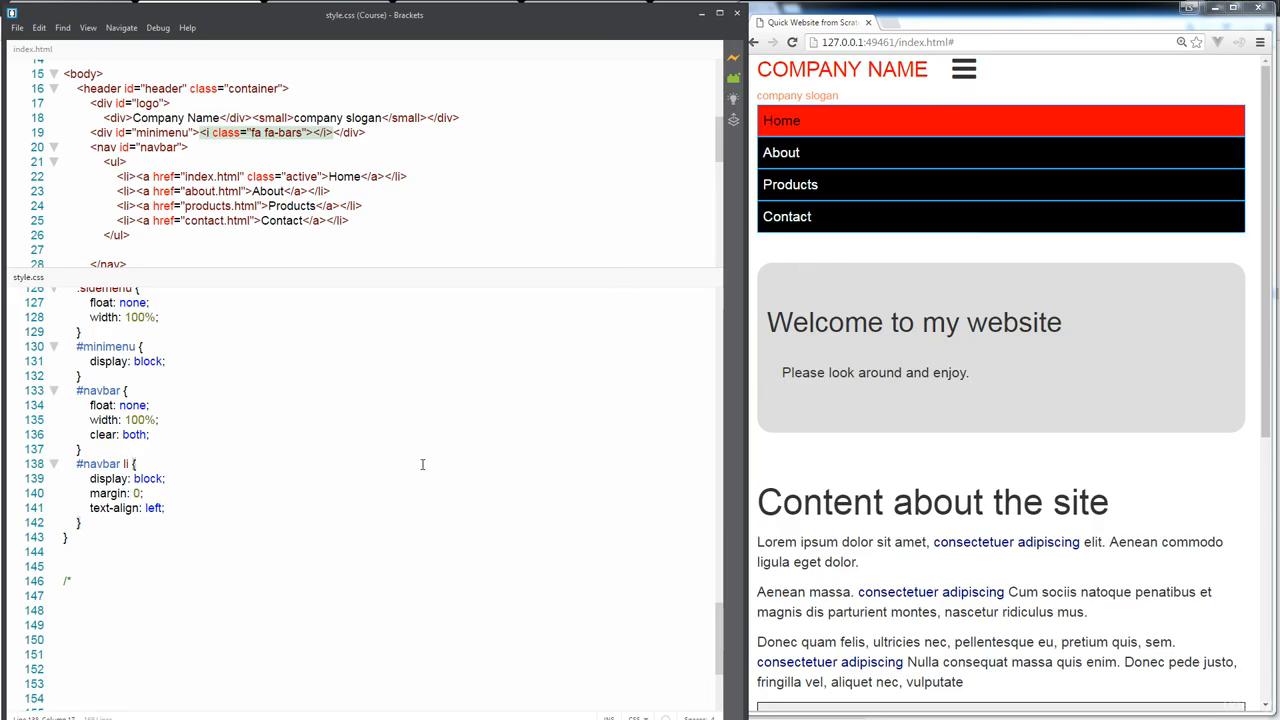
pyautogui.click(112, 532)
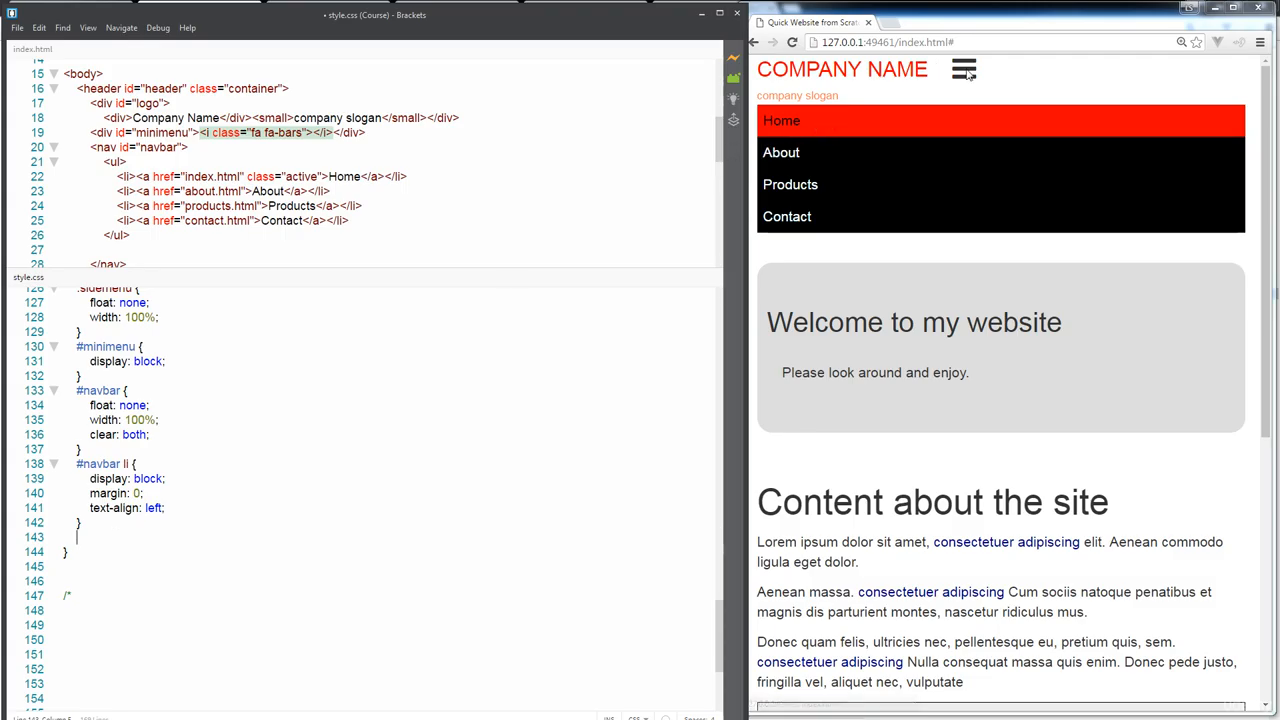
pyautogui.moveTo(960, 78)
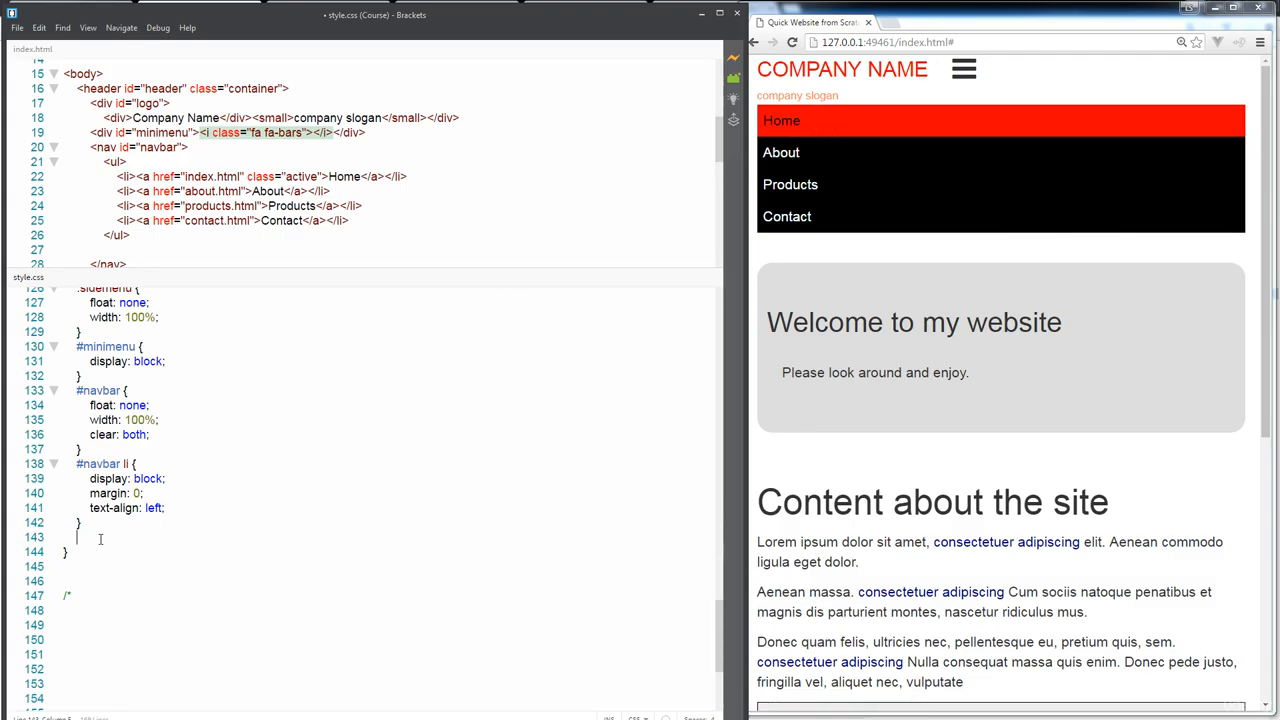
# - Add a #minimenu rule with float: left, width: 20% and text-align: right
pyautogui.write('#')
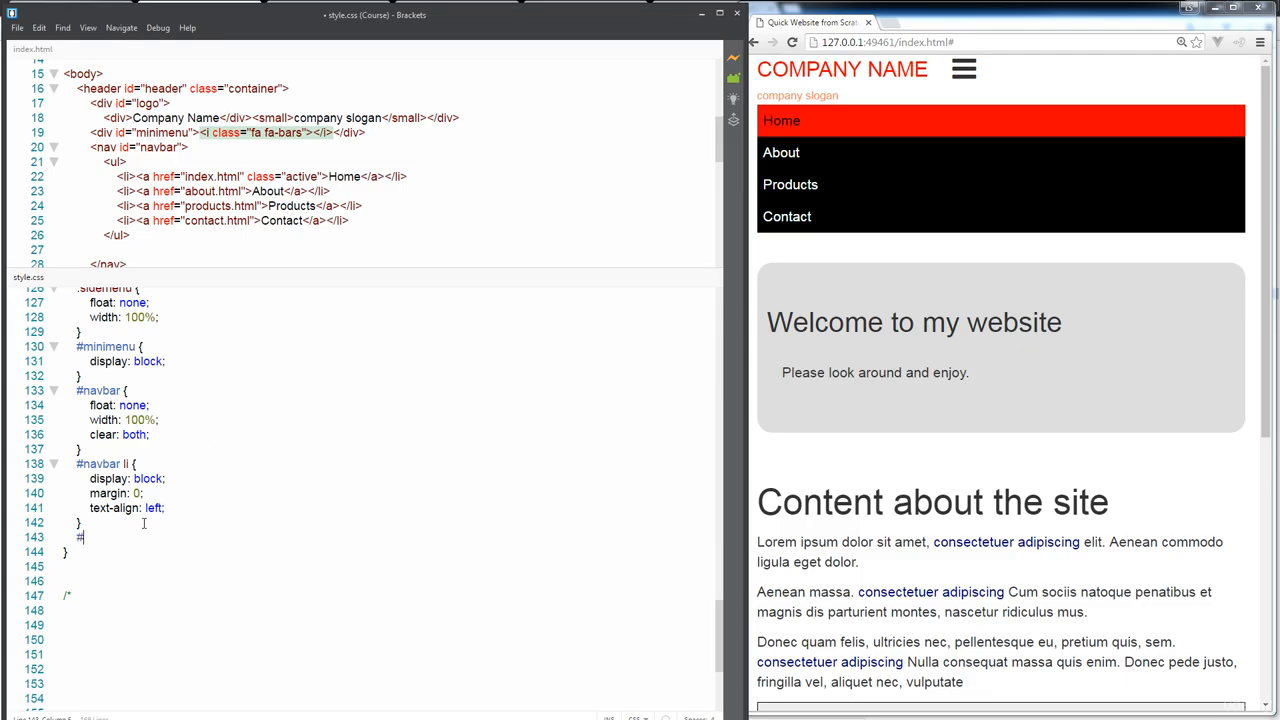
pyautogui.write('m')
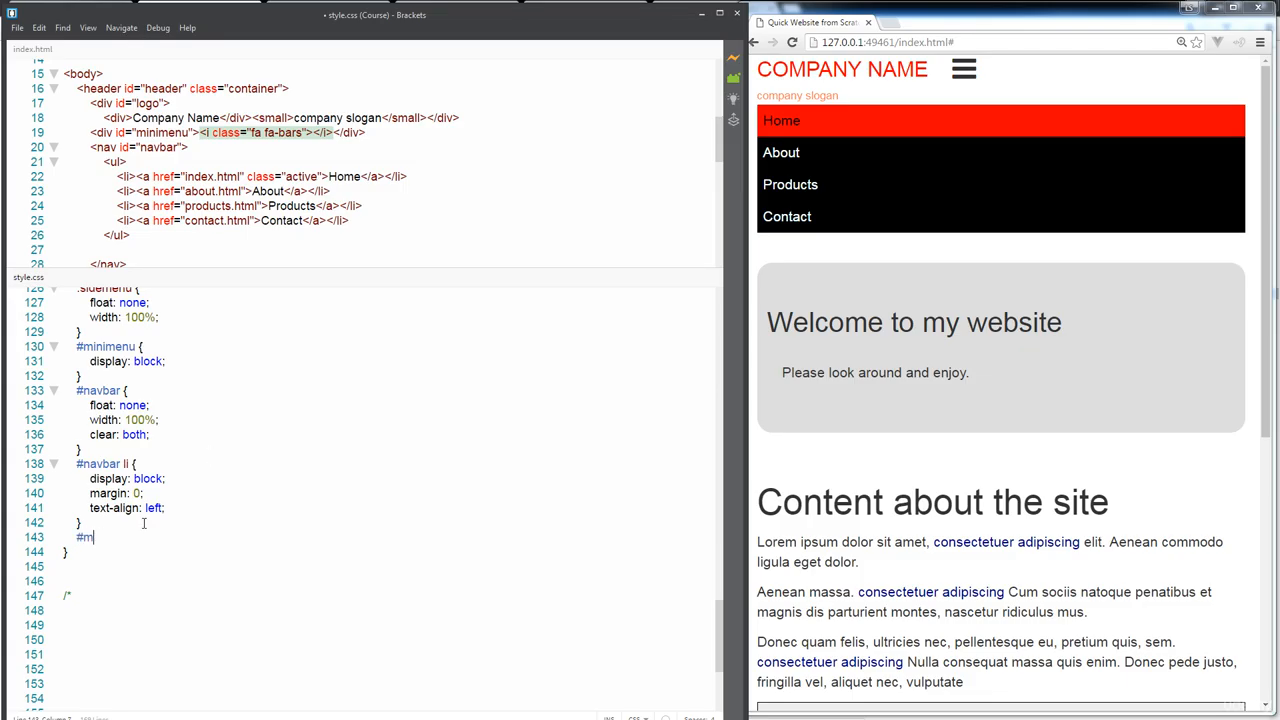
pyautogui.write('inimenu{')
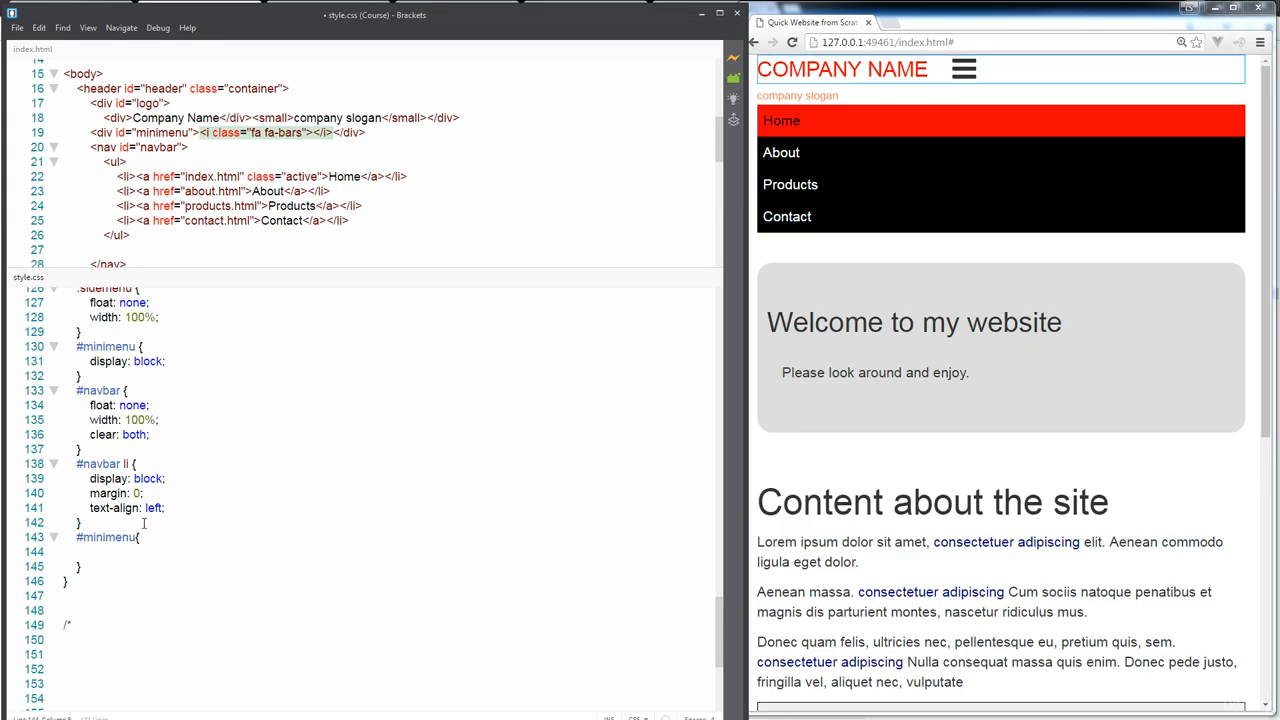
pyautogui.write('float:left')
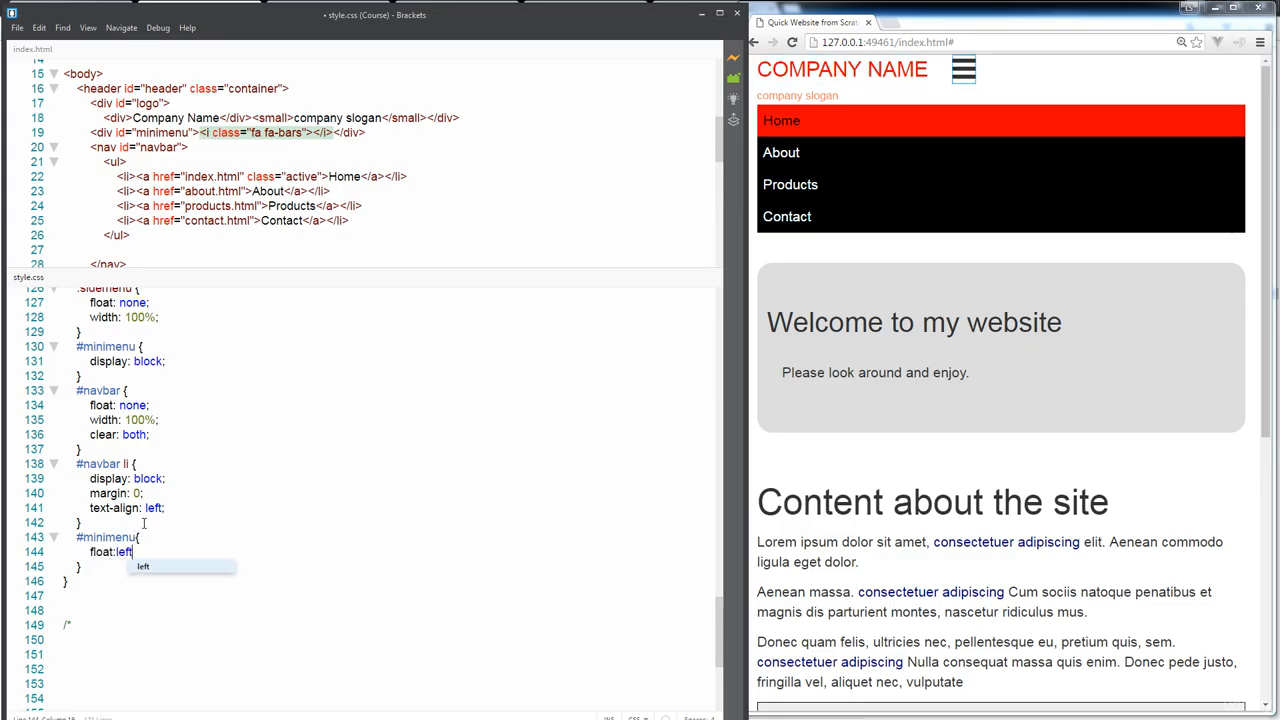
pyautogui.write('width:20')
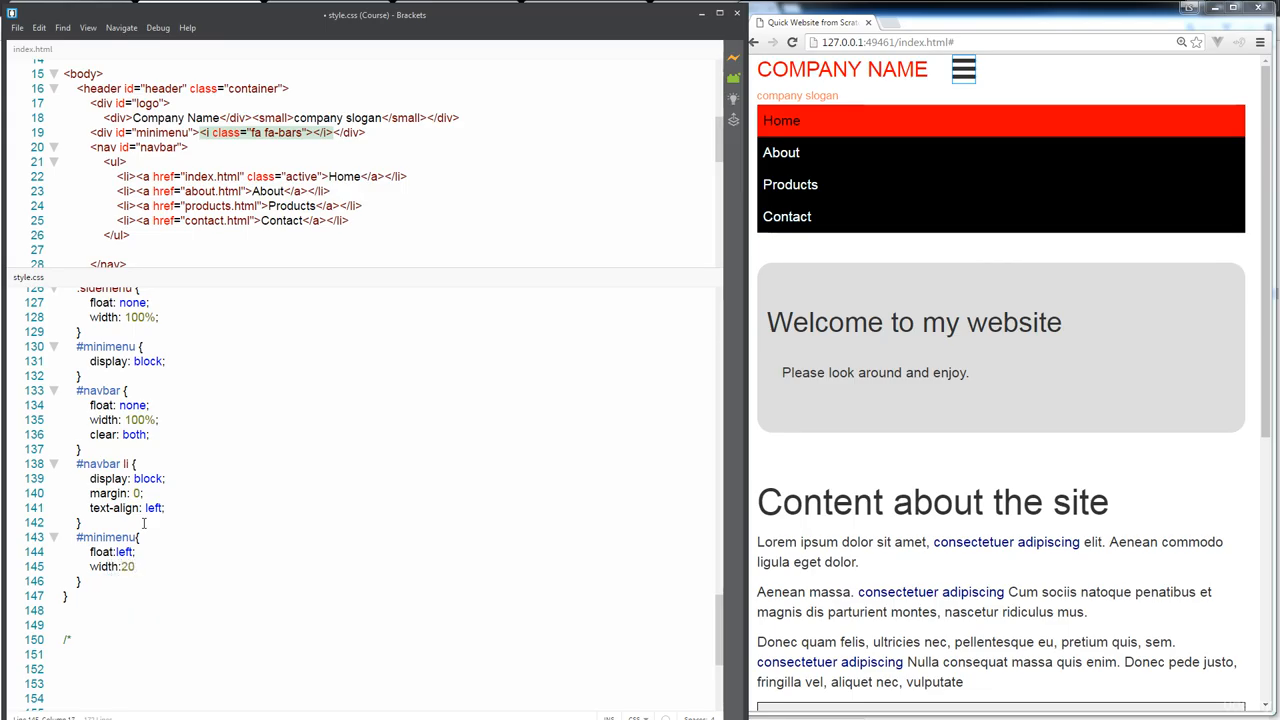
pyautogui.write('%;')
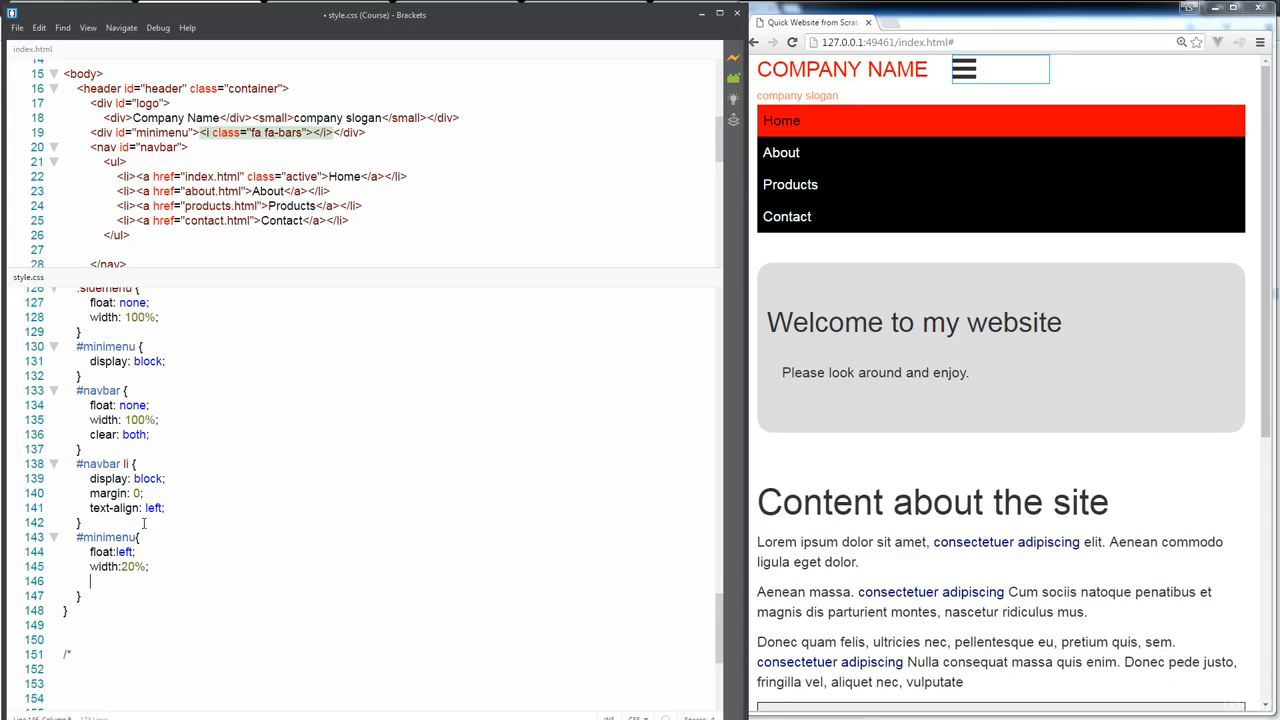
pyautogui.write('text-align:')
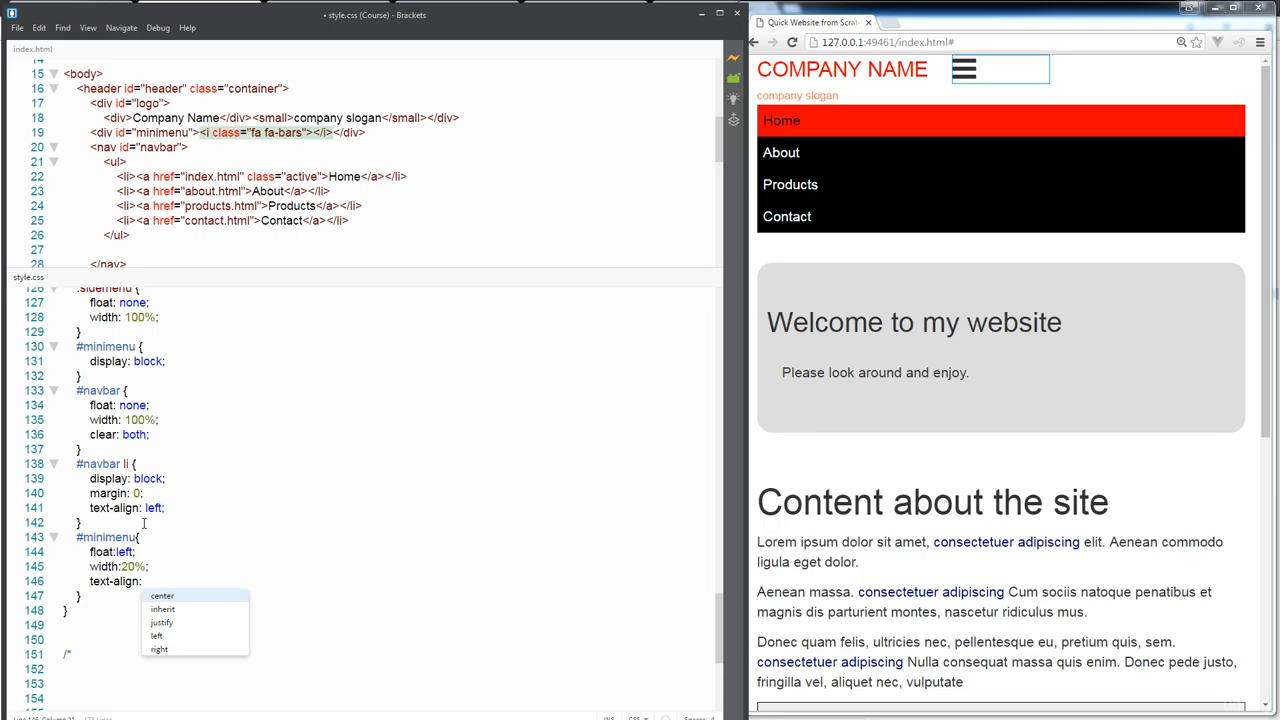
pyautogui.click(160, 648)
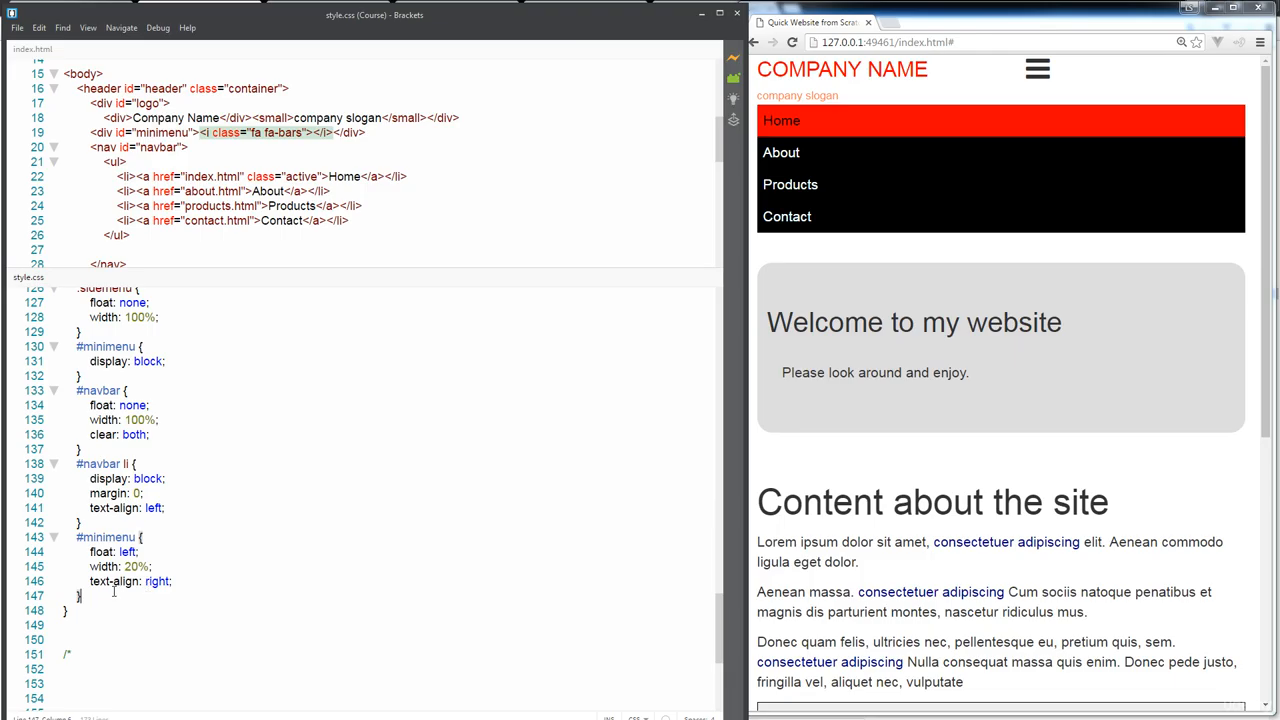
pyautogui.moveTo(196, 516)
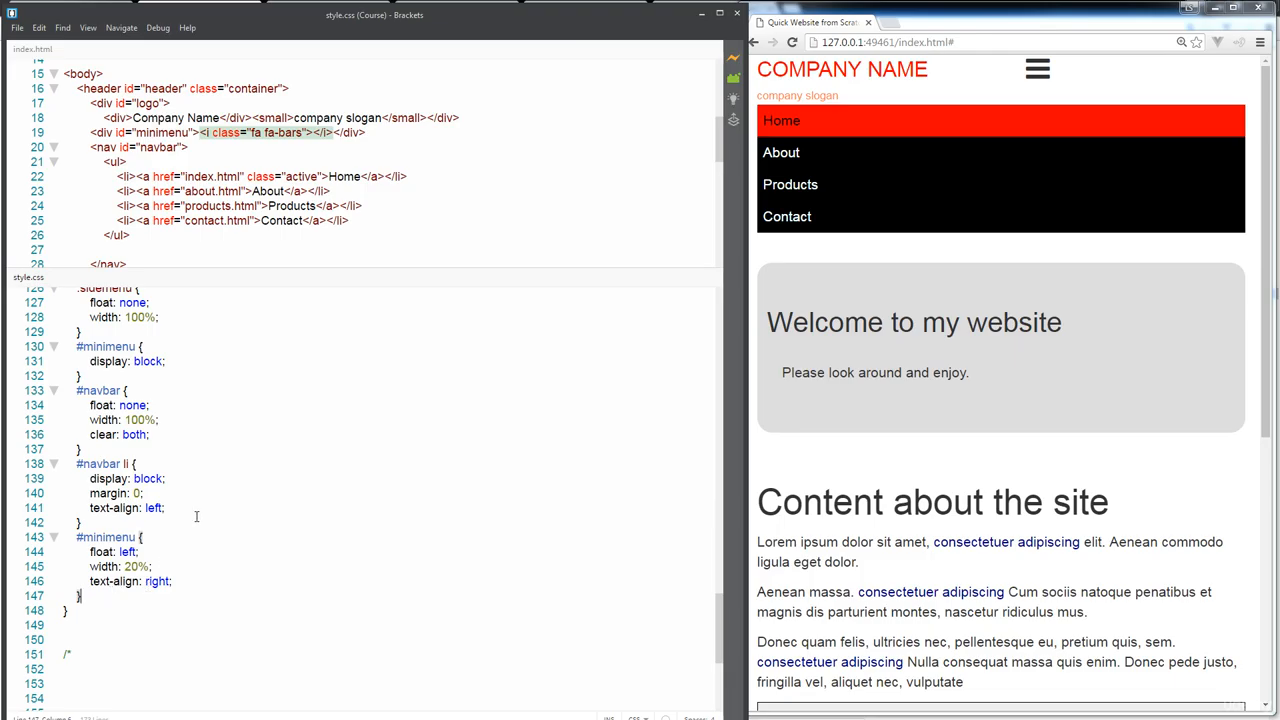
pyautogui.click(196, 522)
pyautogui.write('#minimenu {')
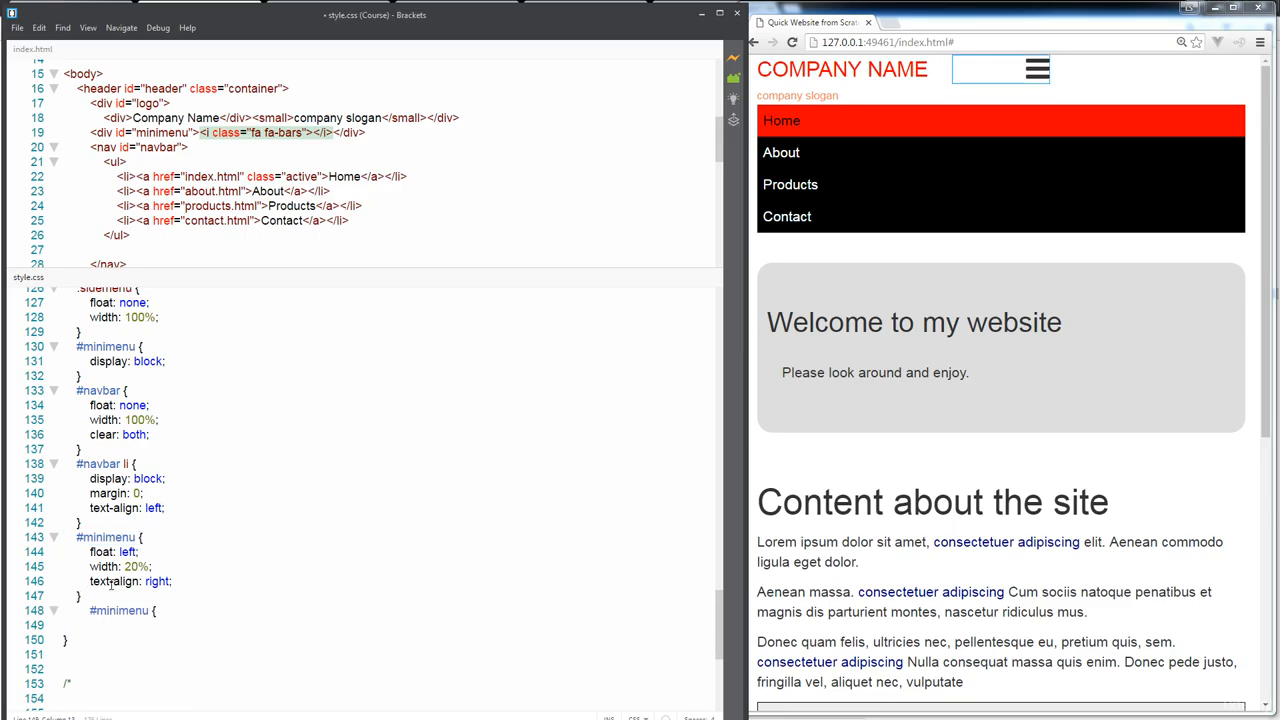
# - Rename the new rule to #logo and give it width: 80%
pyautogui.doubleClick(120, 610)
pyautogui.write('width:')
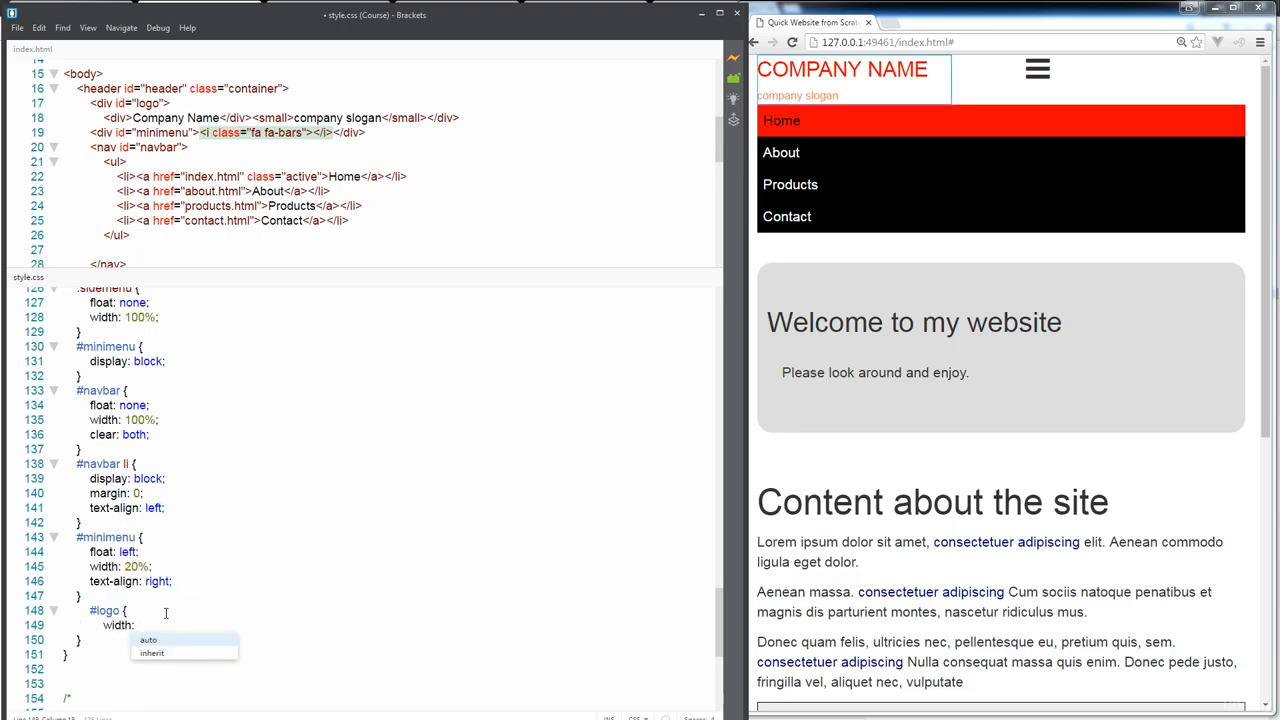
pyautogui.write('80%;')
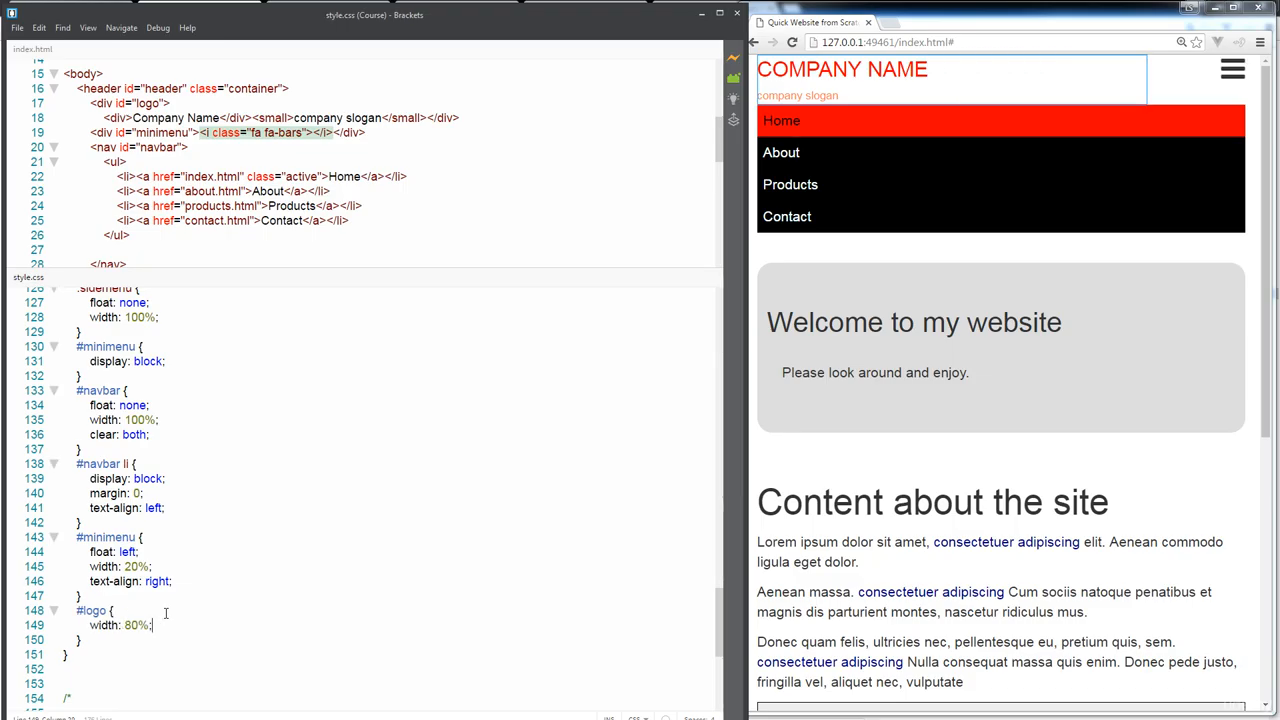
pyautogui.moveTo(908, 484)
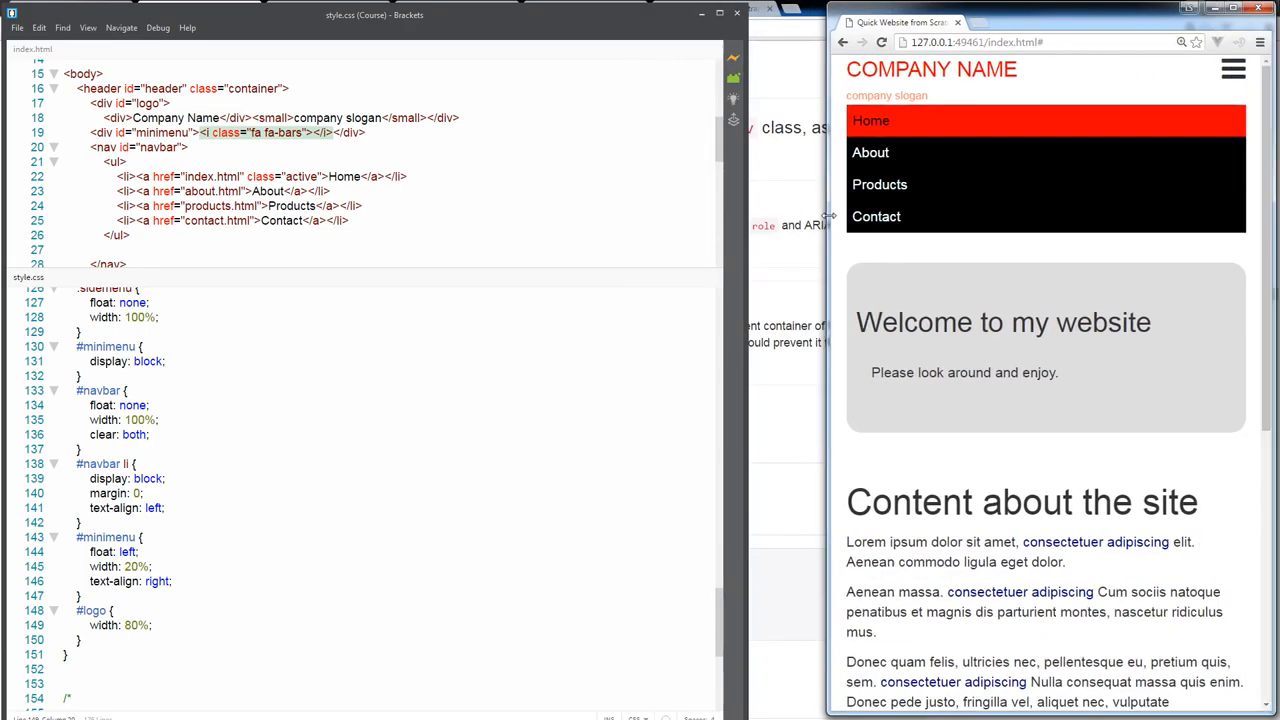
# - Resize the browser preview and add display: none to the #navbar rule
pyautogui.moveTo(828, 206); pyautogui.dragTo(538, 206)
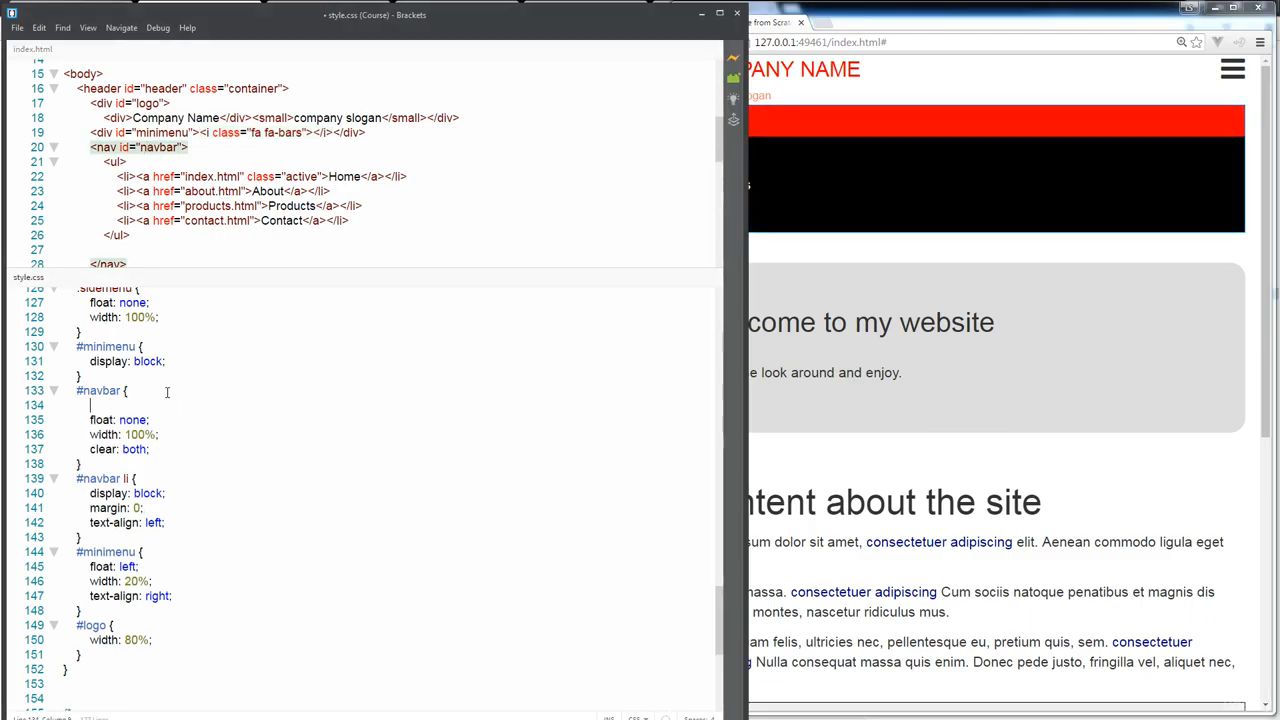
pyautogui.write('disaplay: none;')
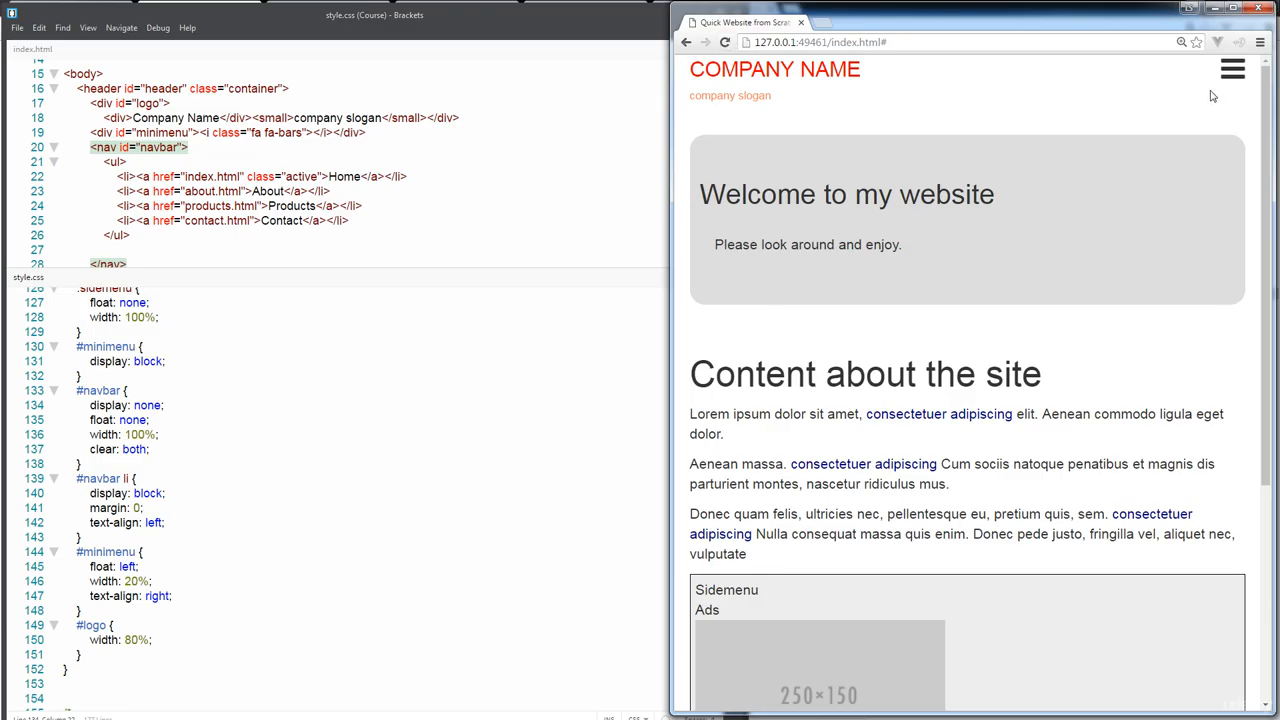
pyautogui.moveTo(964, 312)
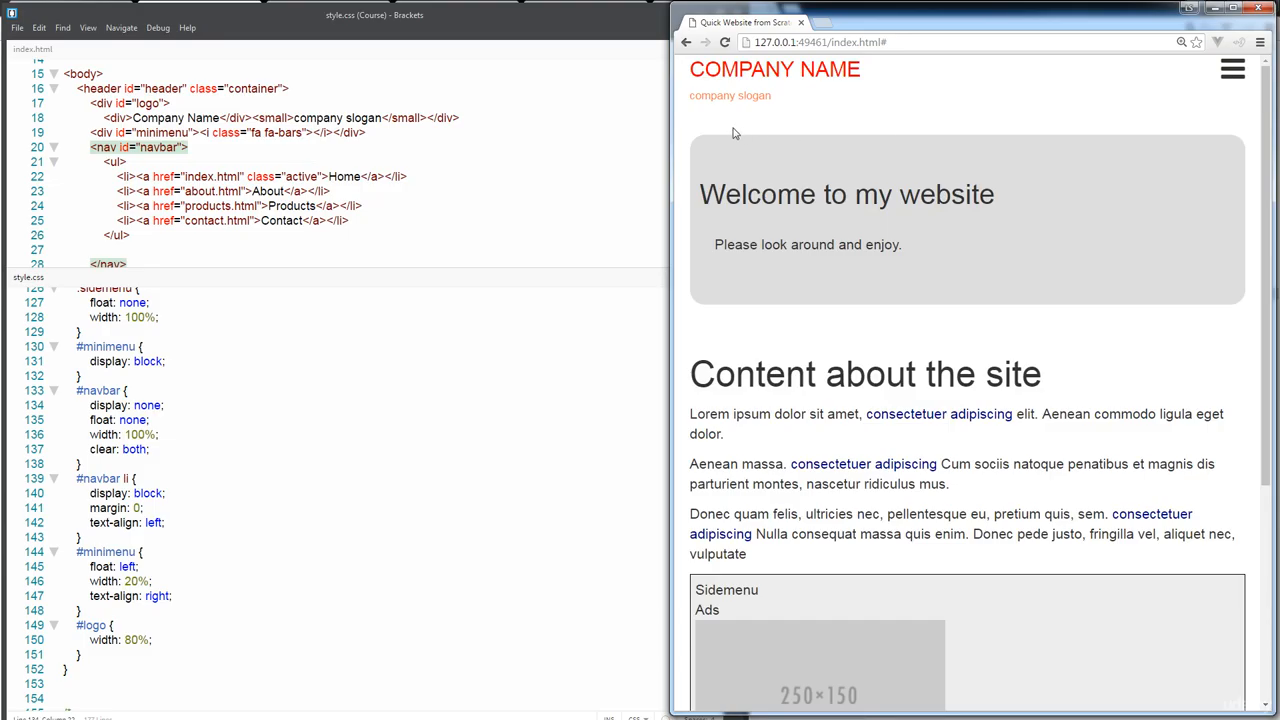
pyautogui.moveTo(732, 152)
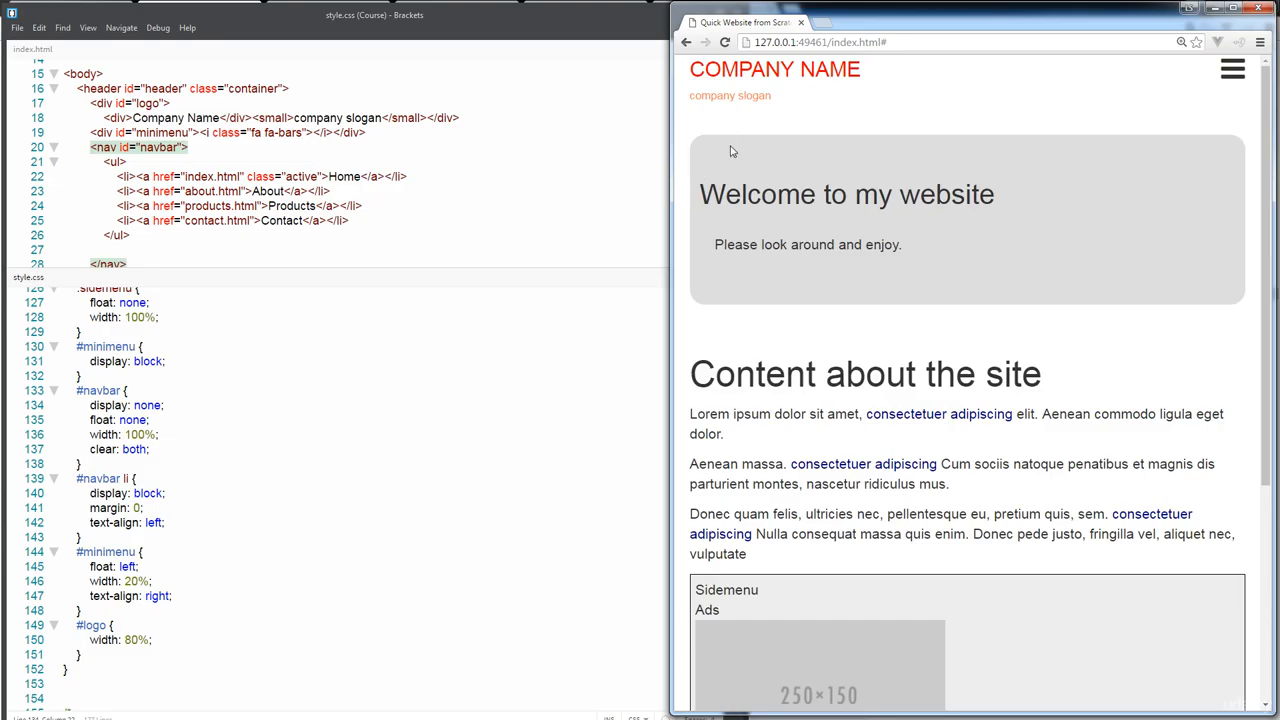
pyautogui.moveTo(164, 462)
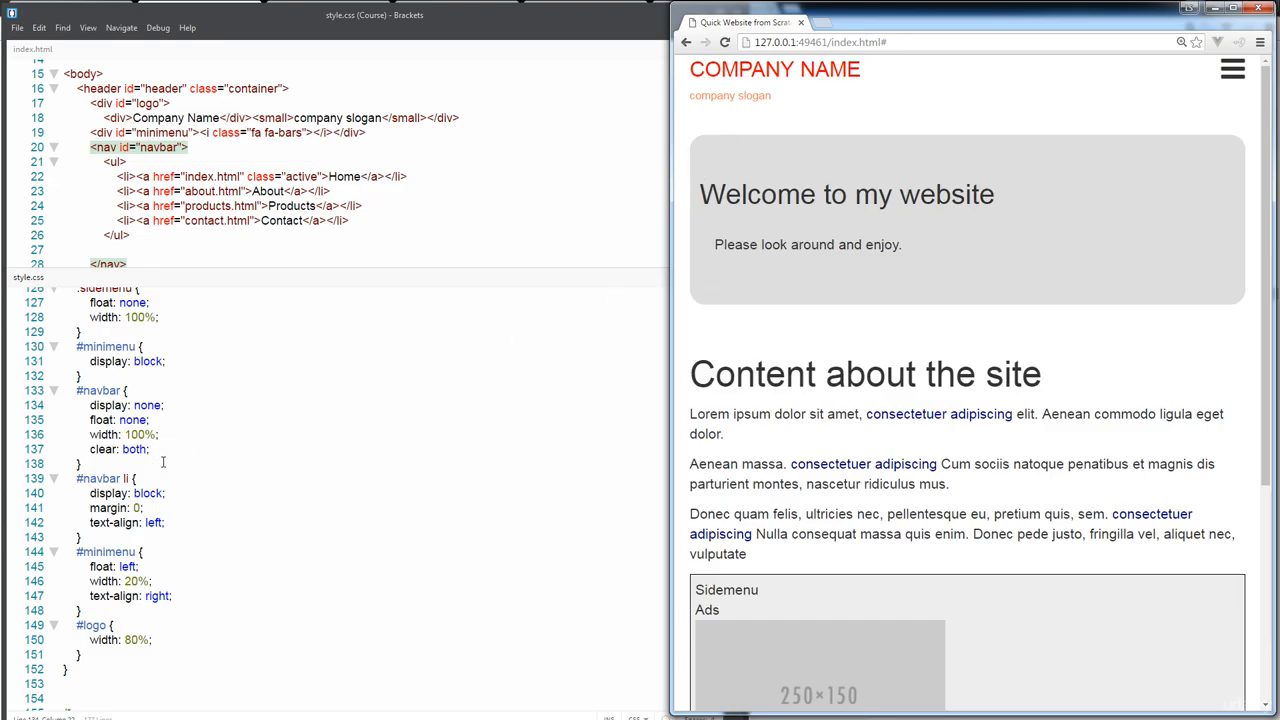